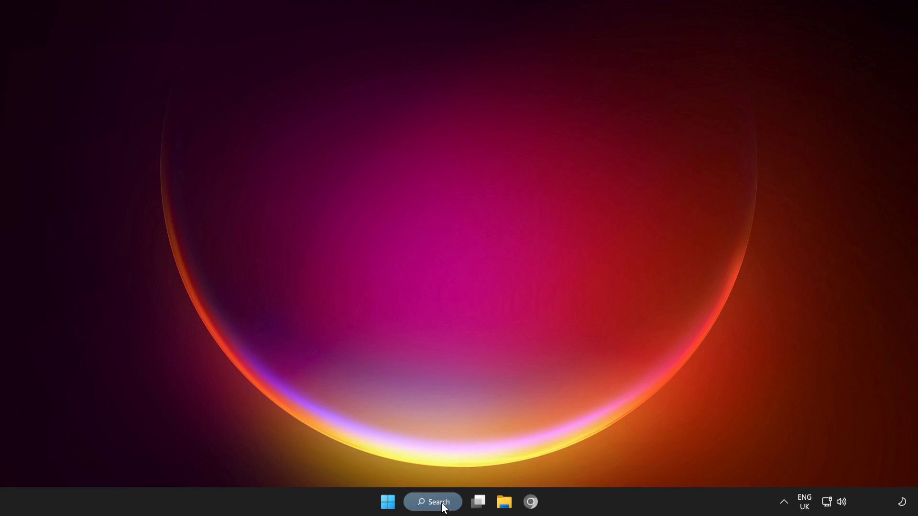
Step: Launch Command Prompt as administrator from a search for 'cmd'
click(432, 502)
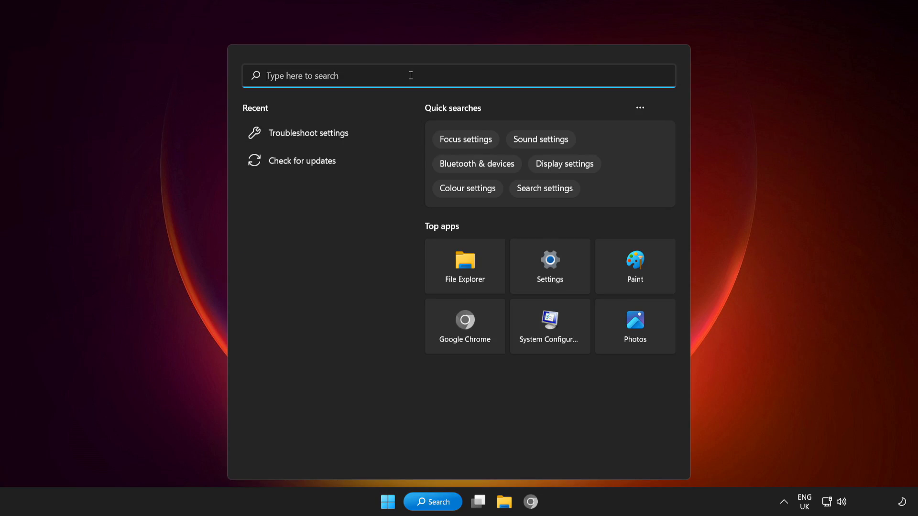
text(cmd)
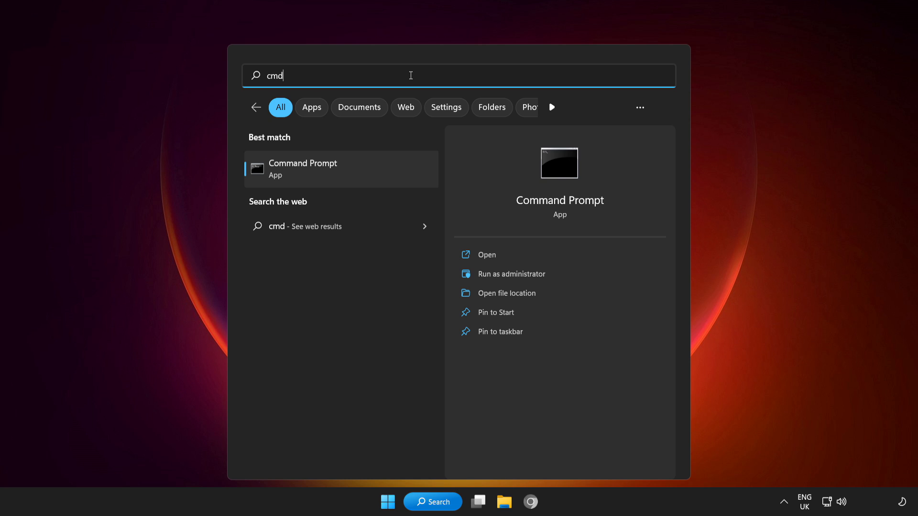
right_click(303, 169)
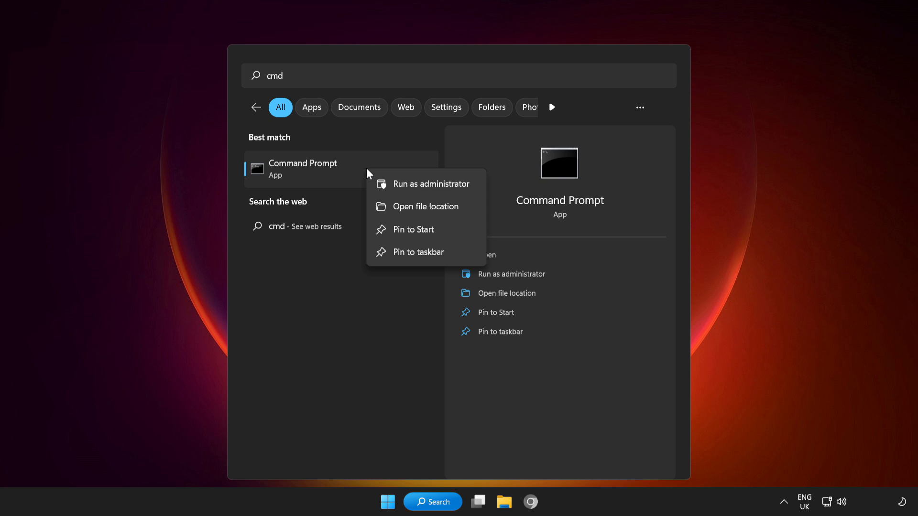
mouse_move(422, 183)
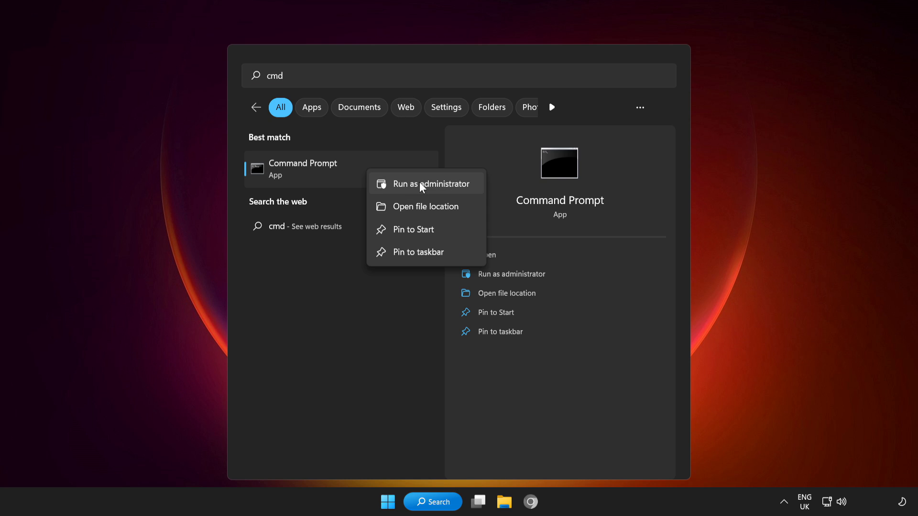
click(427, 184)
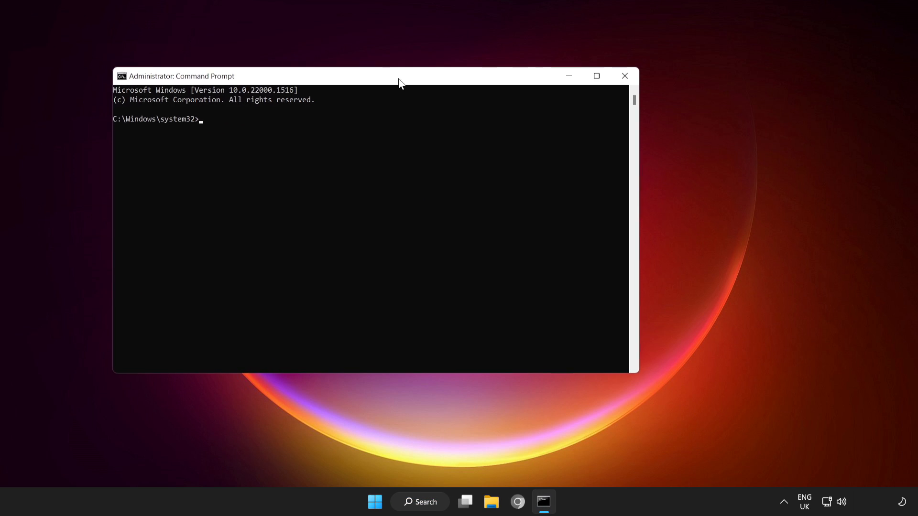
Step: Flush the DNS resolver cache with ipconfig /flushdns
drag(398, 82, 491, 97)
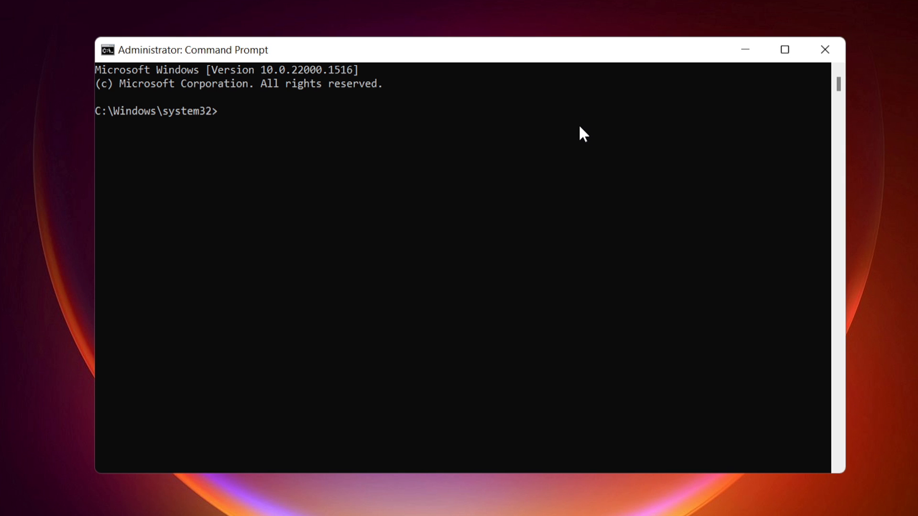
text(ipc)
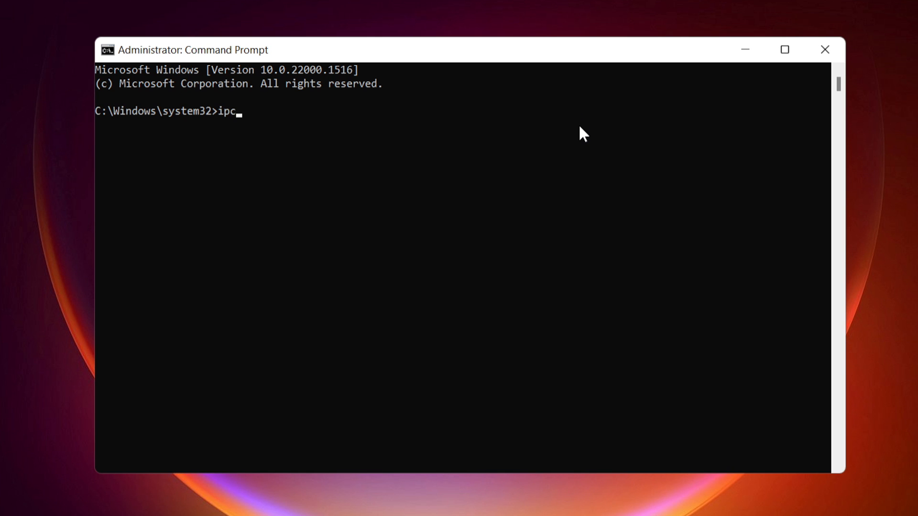
text(onfig /)
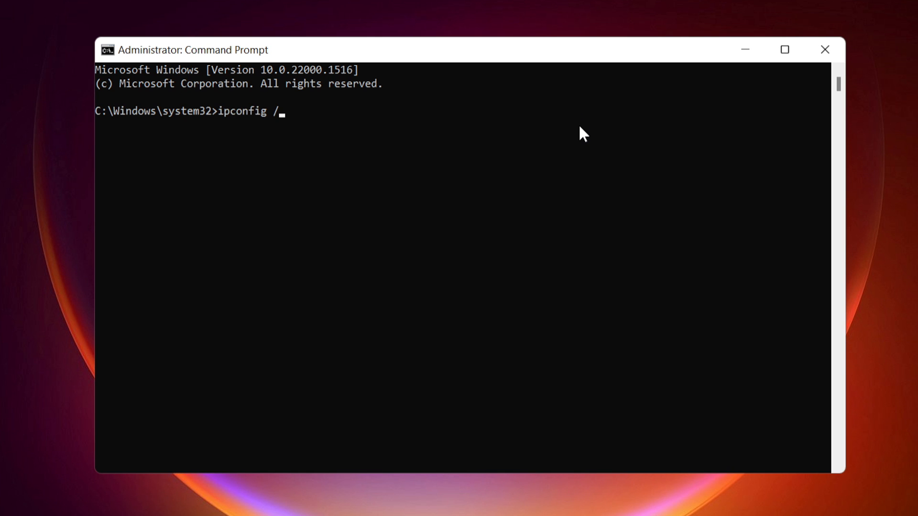
text(flushdns)
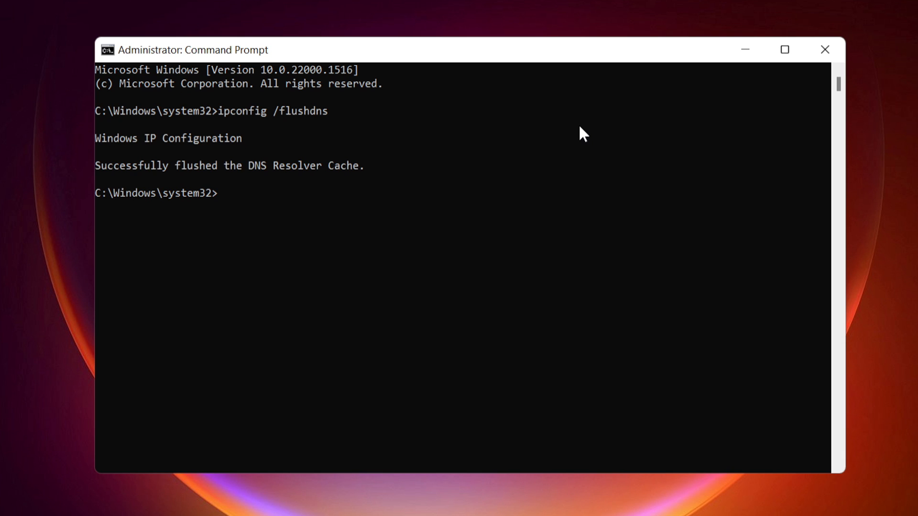
Step: Release and renew Ethernet0's IP address with ipconfig /release and /renew
text(ip)
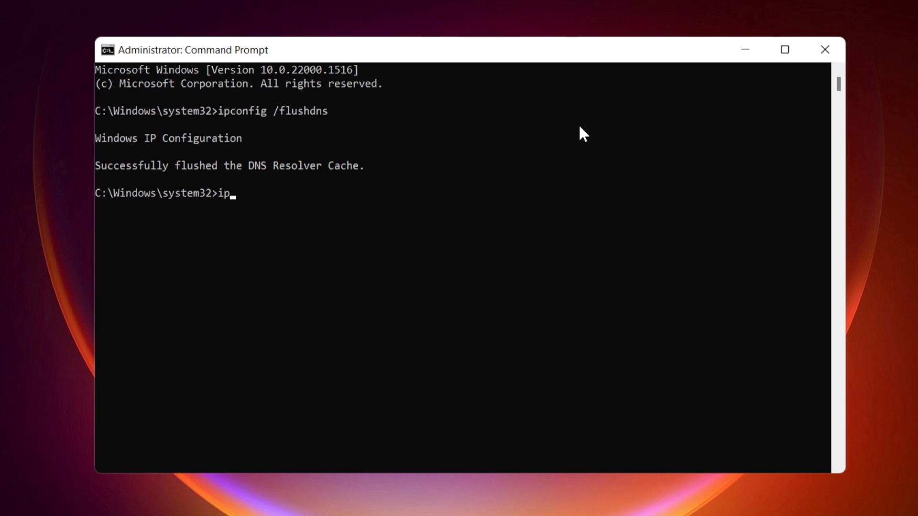
text(config)
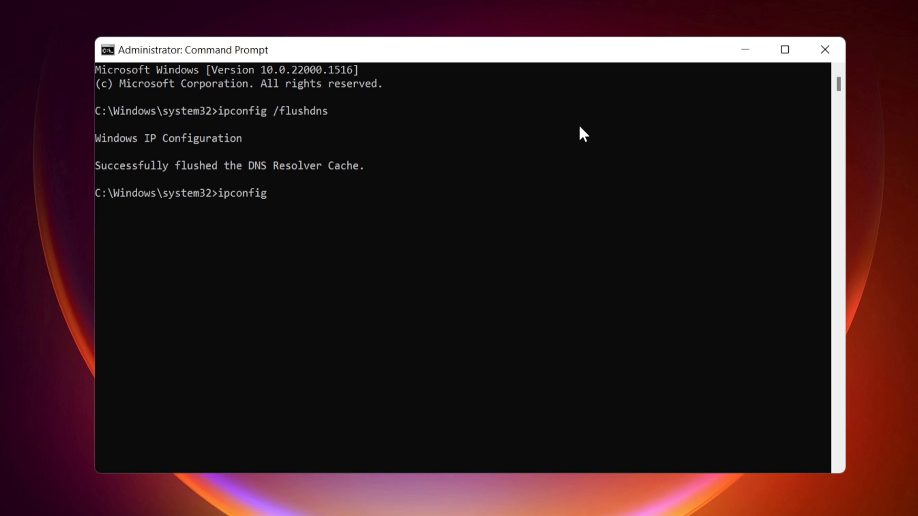
text(/release)
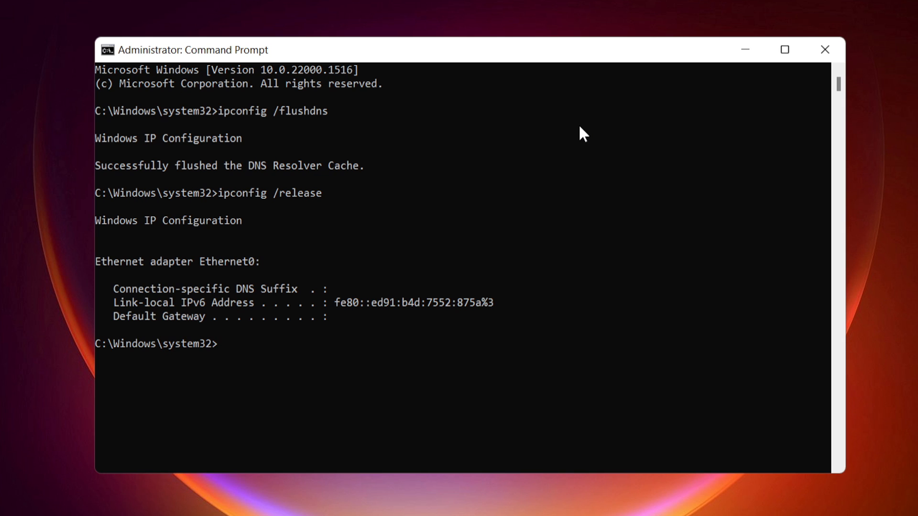
text(ipconfig /r)
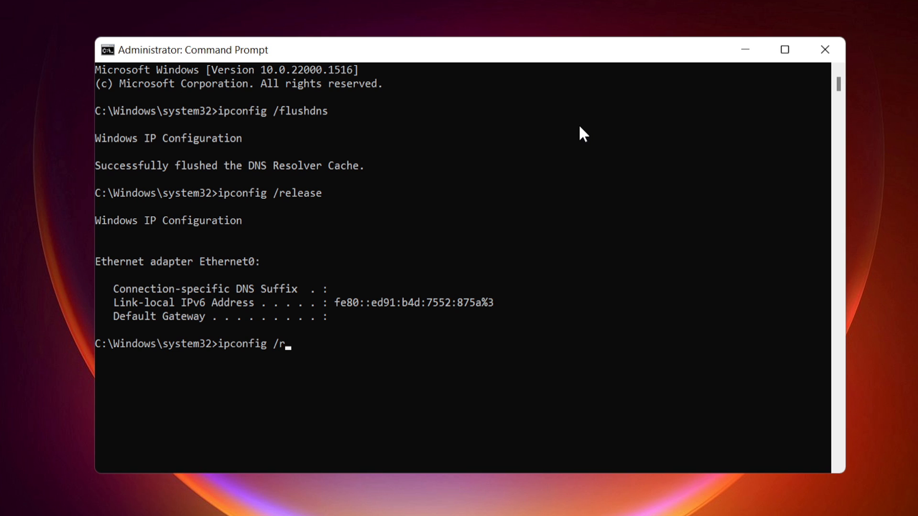
text(enew)
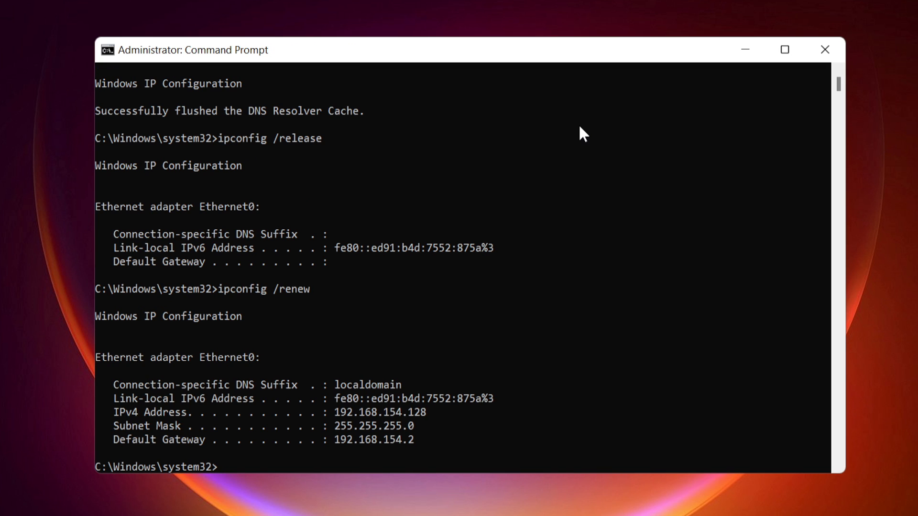
Step: Reset the Winsock catalog with netsh winsock reset
text(netsh)
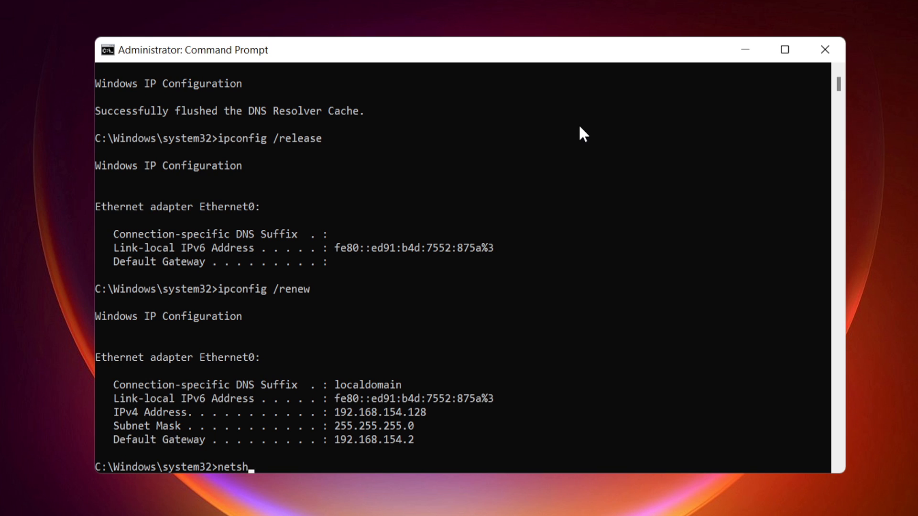
text(winsock)
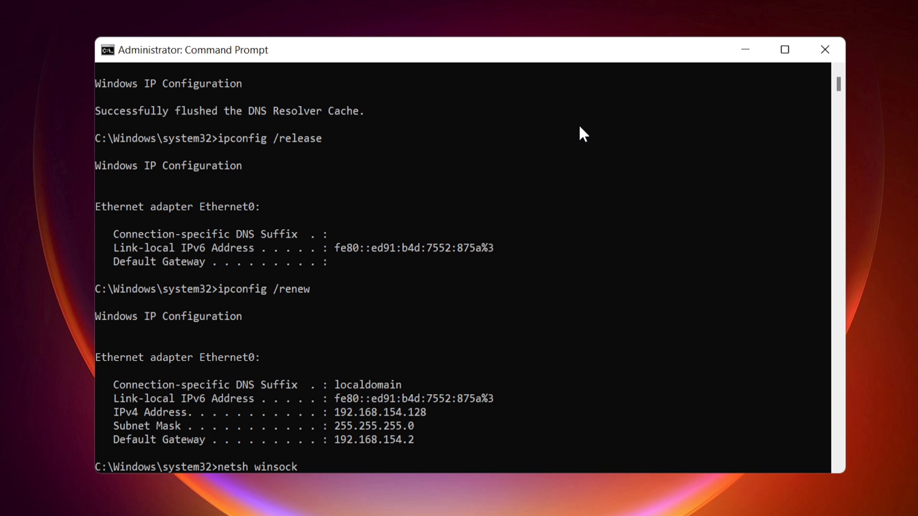
text(reset)
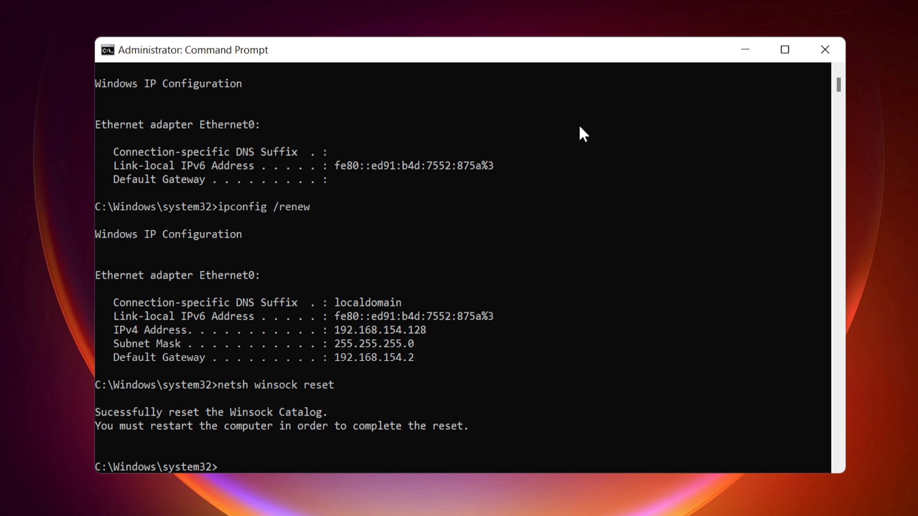
Step: Reset the TCP/IP stack with netsh int ip reset
text(netsh)
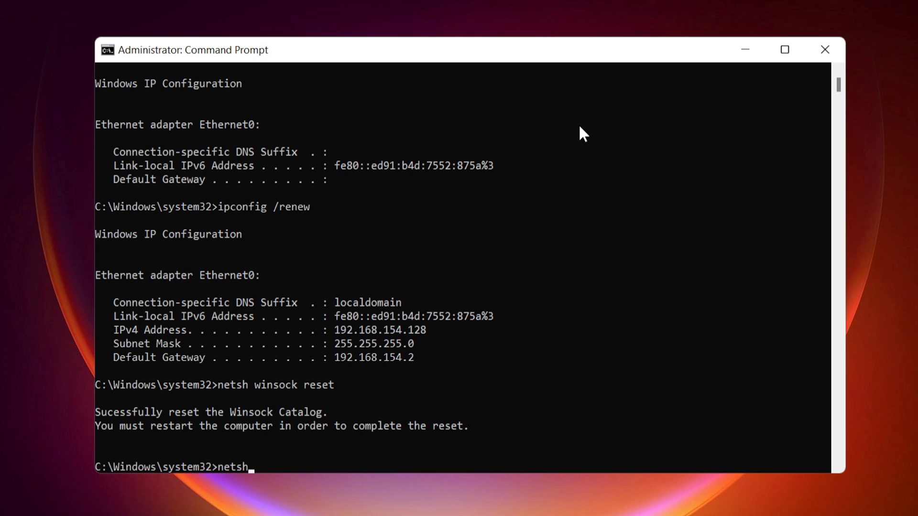
text(int ip r)
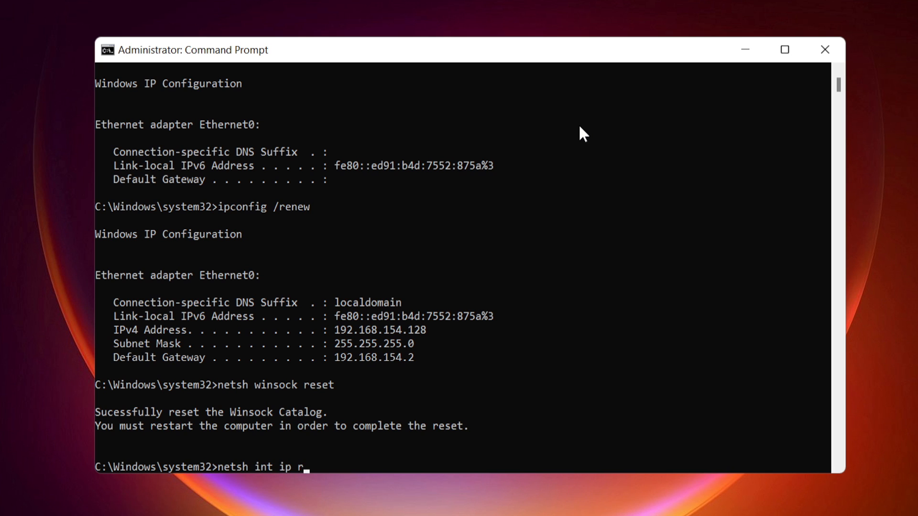
text(eset)
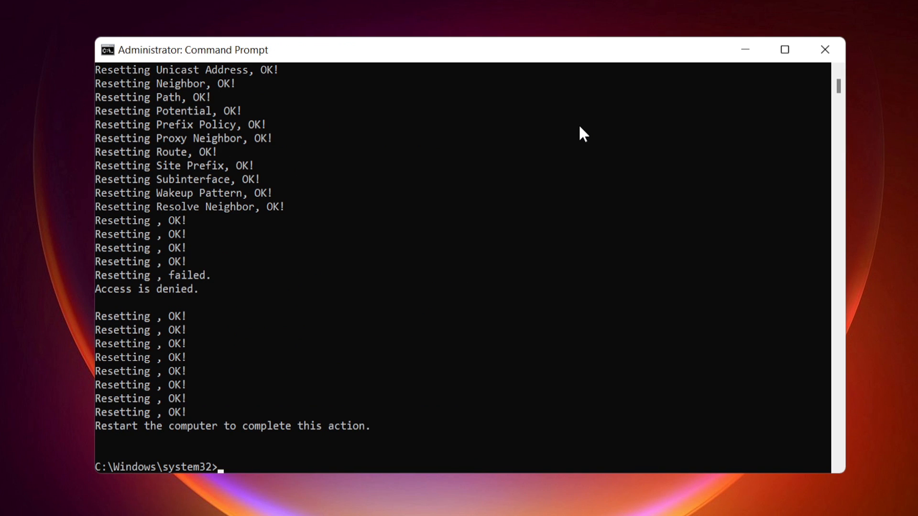
Step: Reset the IPv4 interface settings with netsh interface ipv4 reset
text(netsh)
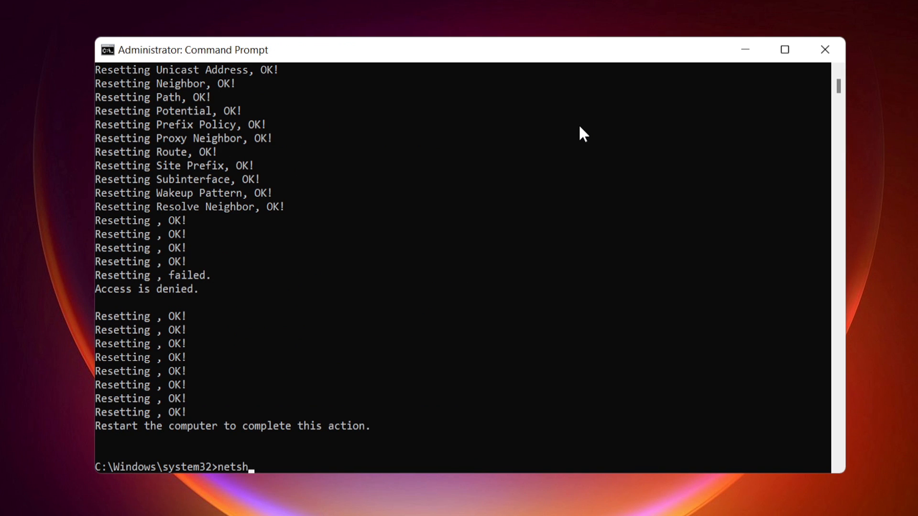
text(in)
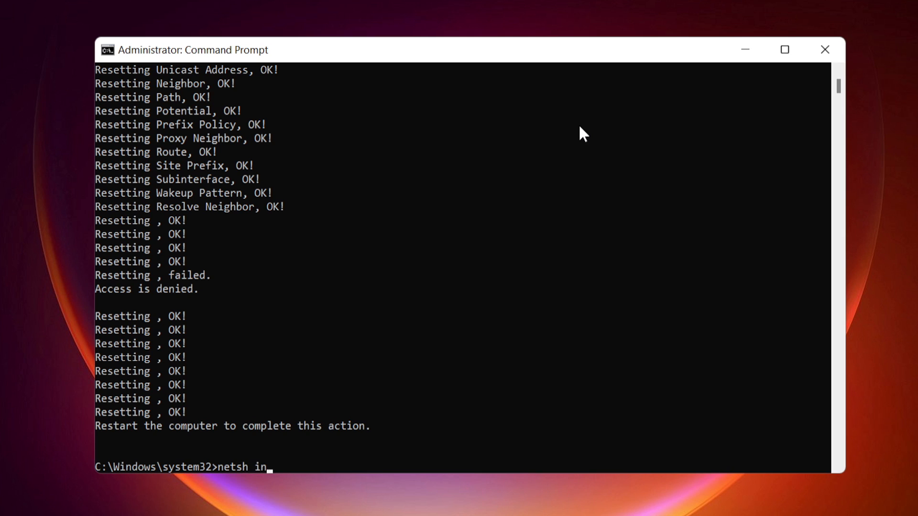
text(terface)
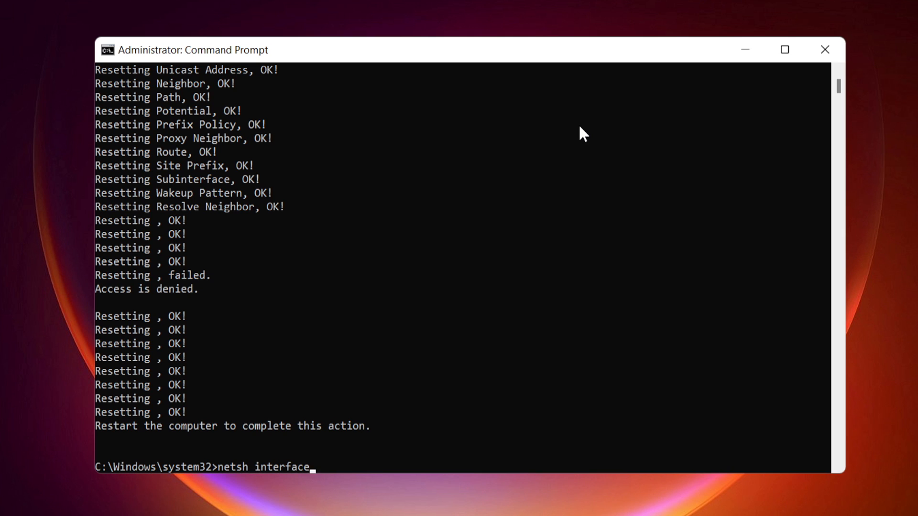
text(ipv)
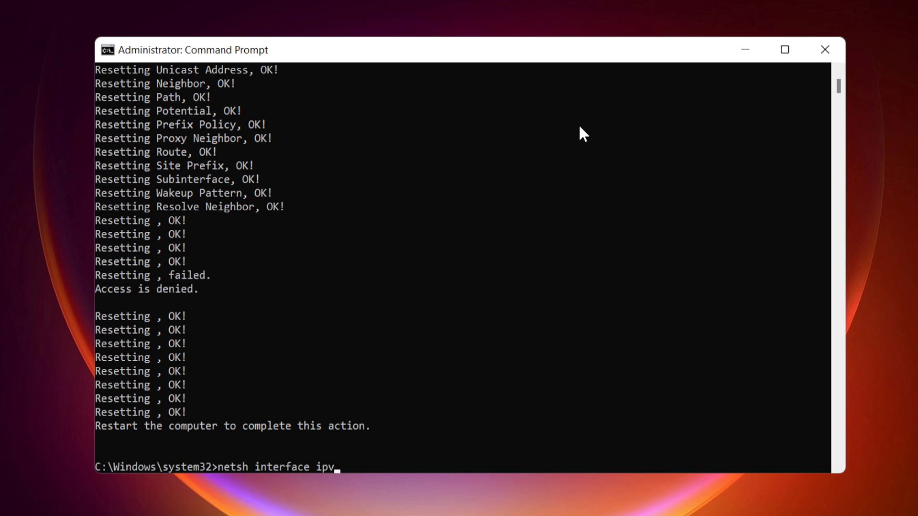
text(4)
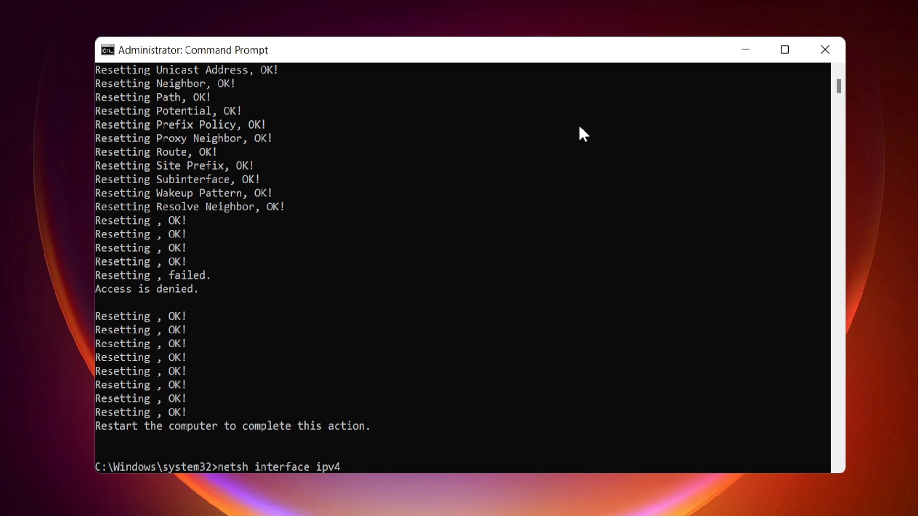
text(reset)
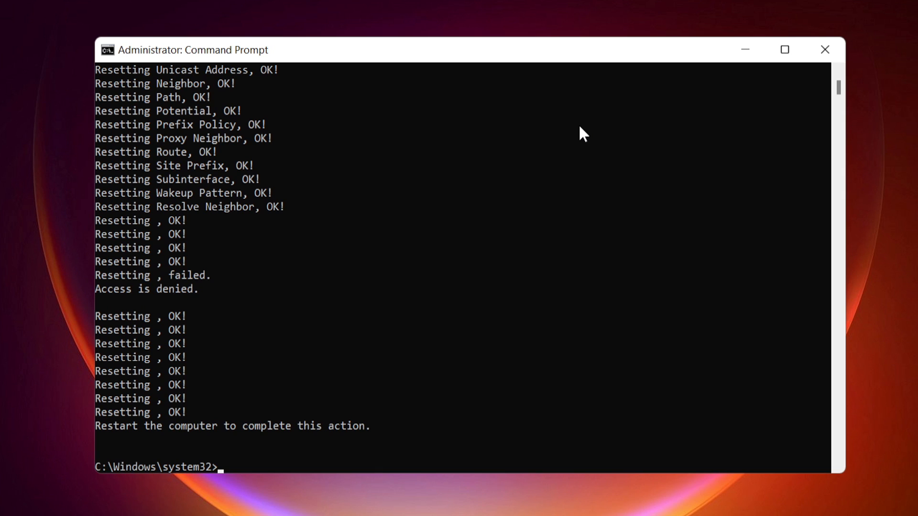
Step: Reset the IPv6 interface settings with netsh interface ipv6 reset
text(netsh)
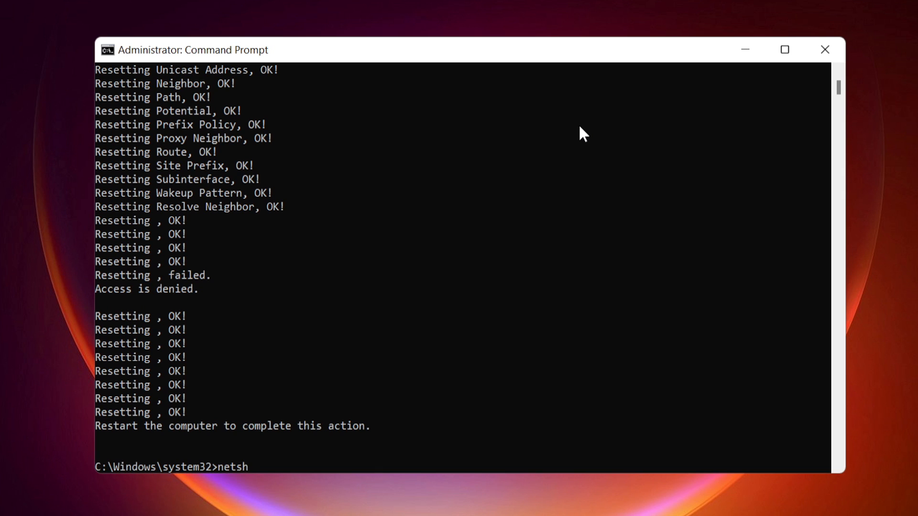
text(in)
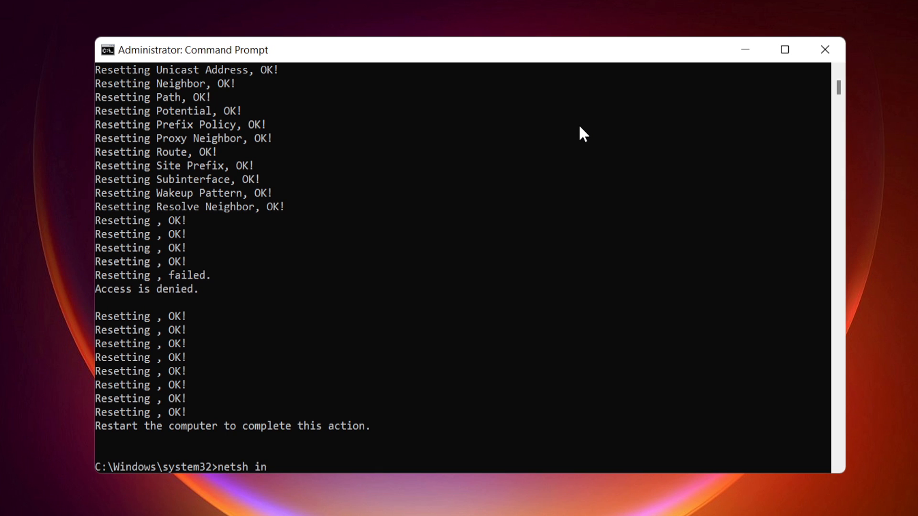
text(terface)
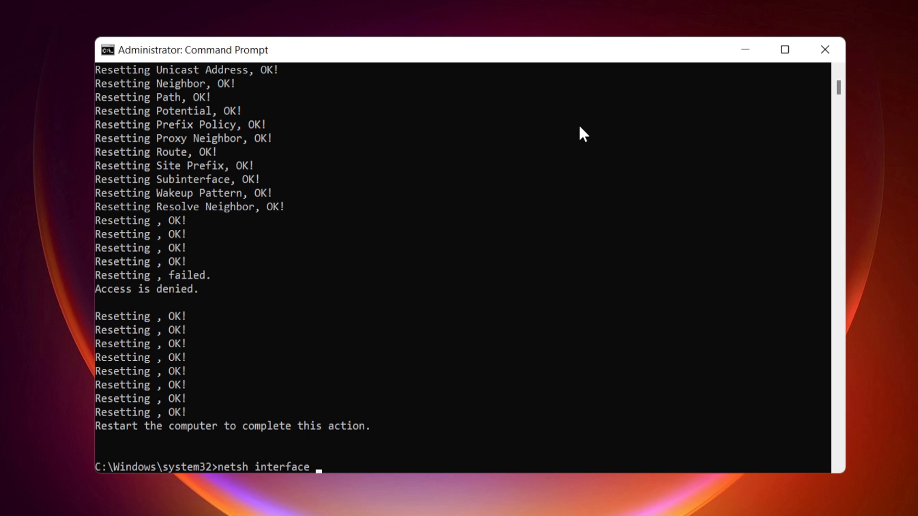
text(ipv)
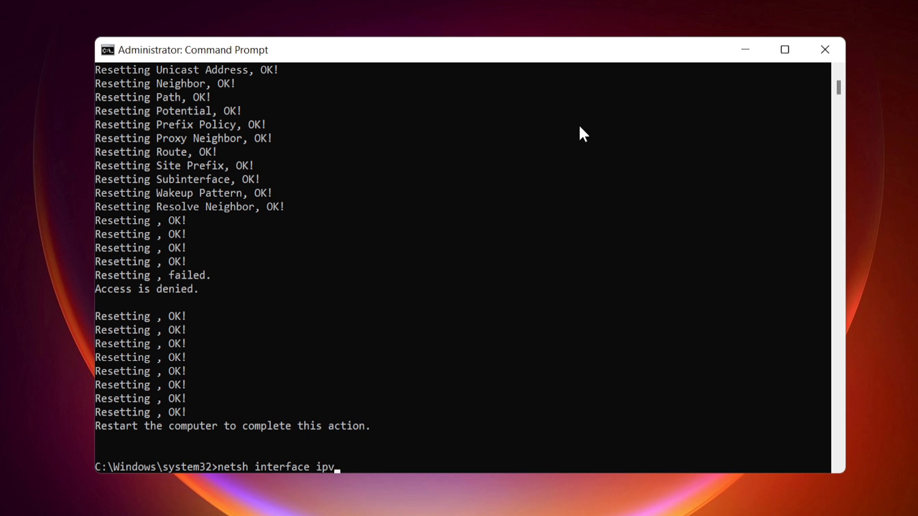
text(6)
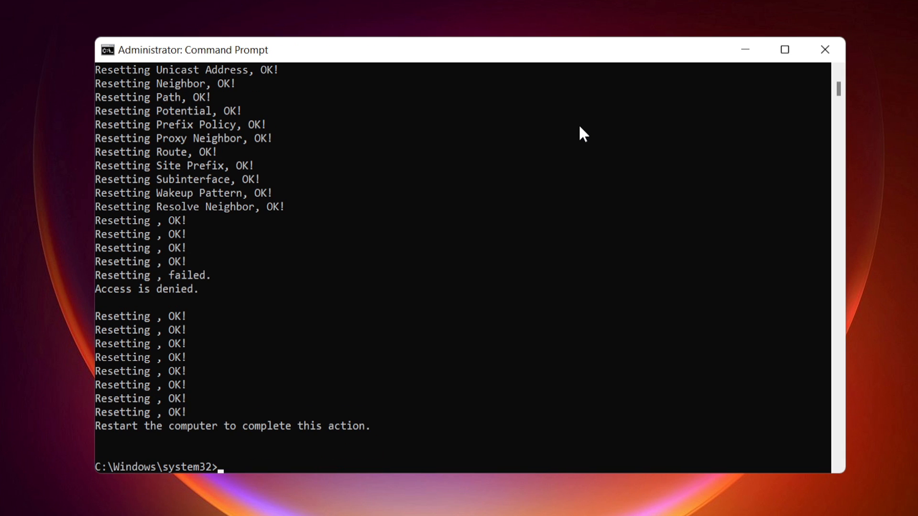
Step: Reset all TCP global parameters with netsh interface tcp reset
text(ne)
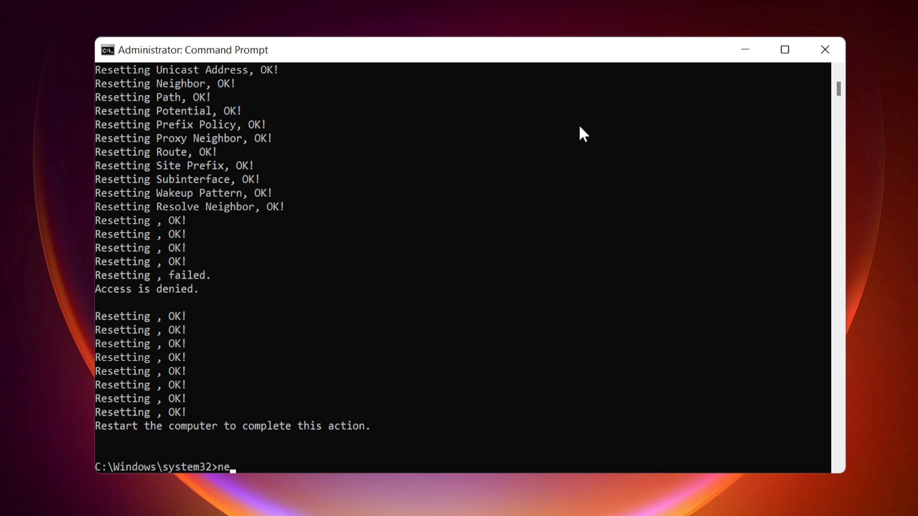
text(tsh)
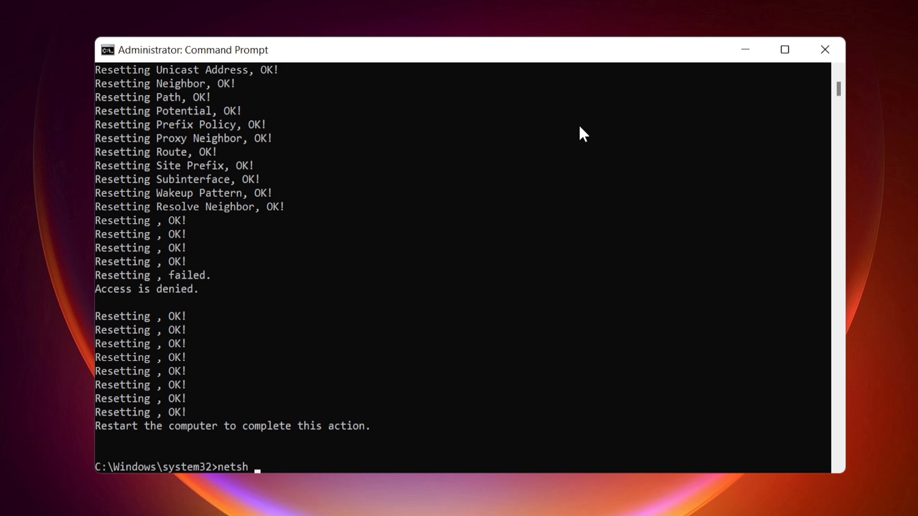
text(interface)
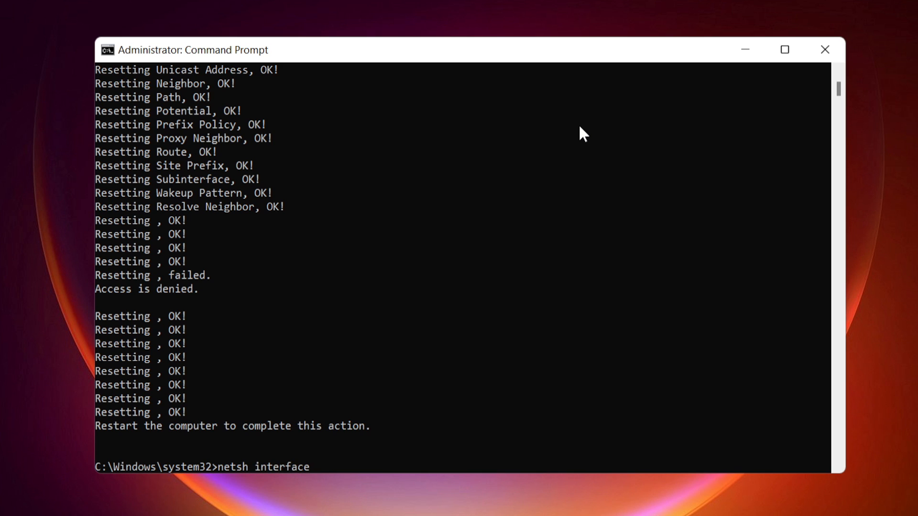
text(t)
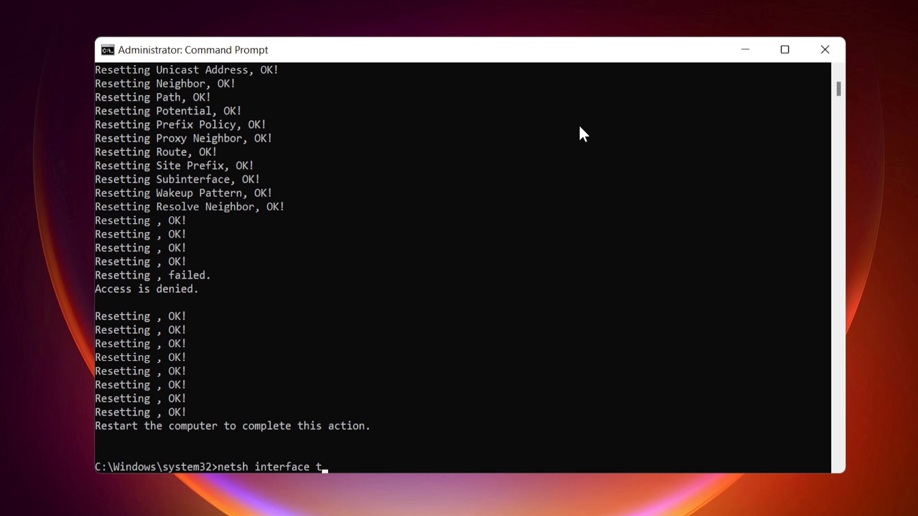
text(cp reset)
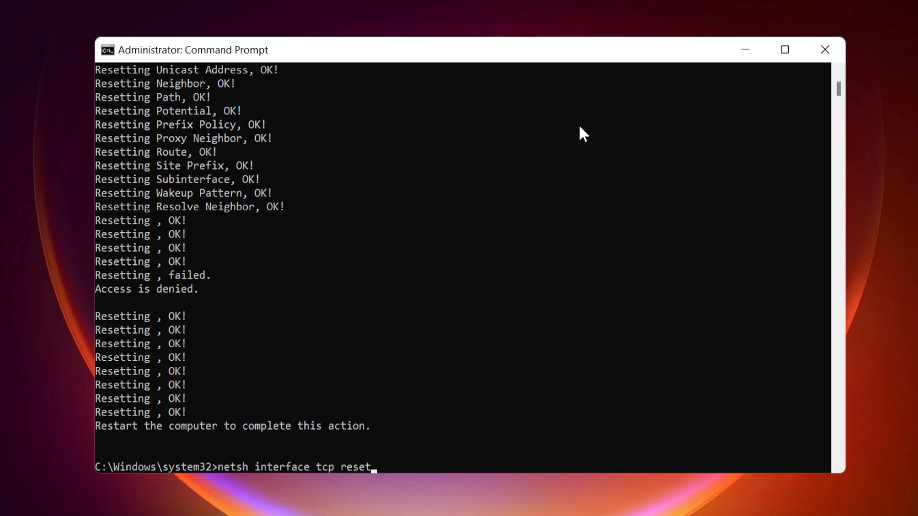
key(enter)
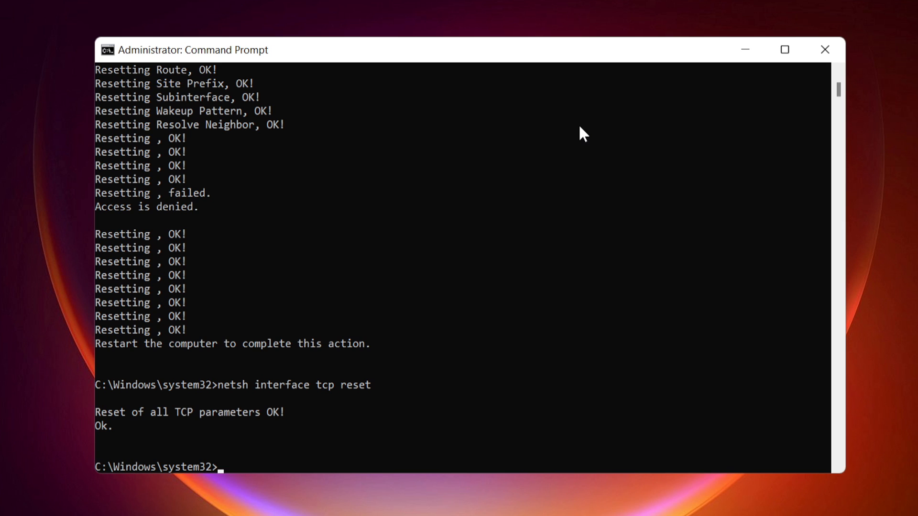
mouse_move(576, 136)
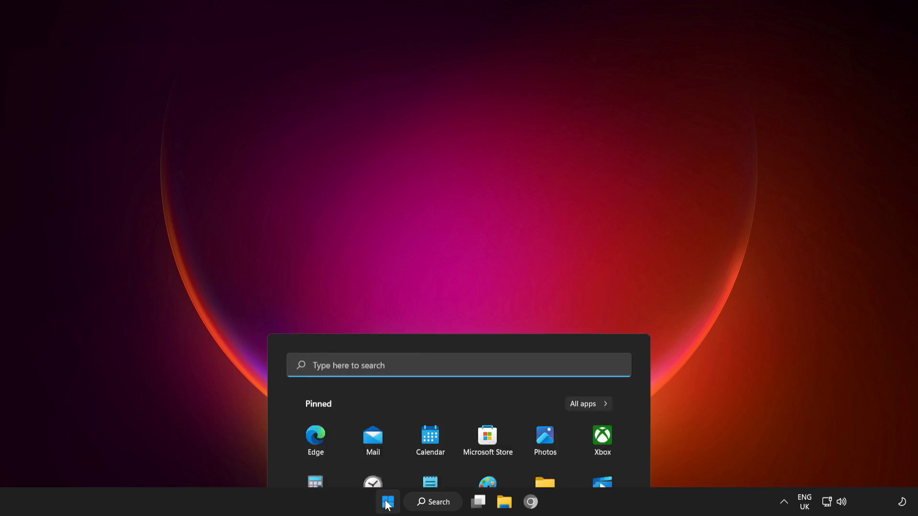
Step: Show the Start menu power options (Sleep, Shut down, Restart)
click(608, 460)
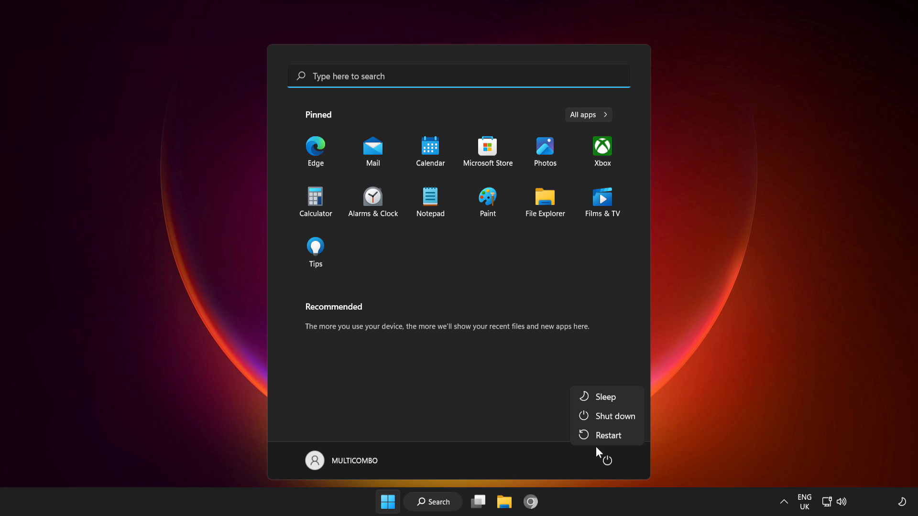
mouse_move(608, 435)
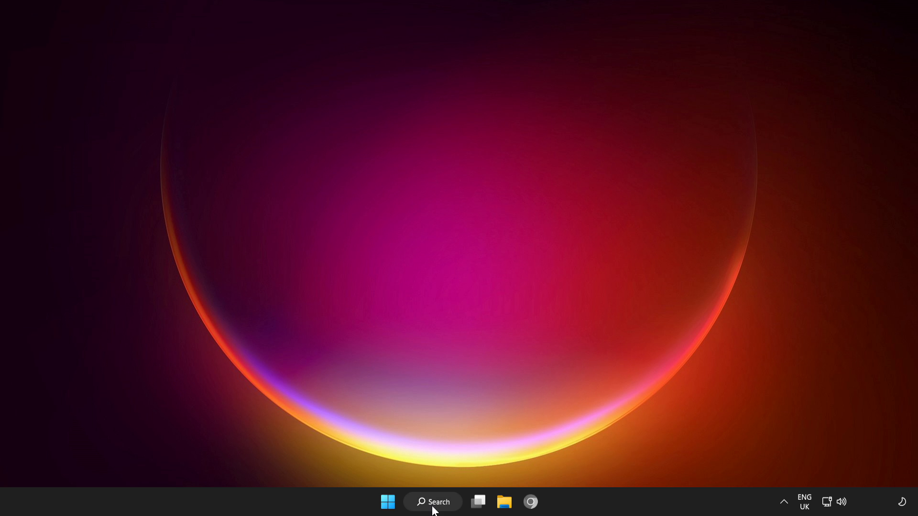
Step: Find 'update' in Search and open the Windows Update settings page
click(432, 502)
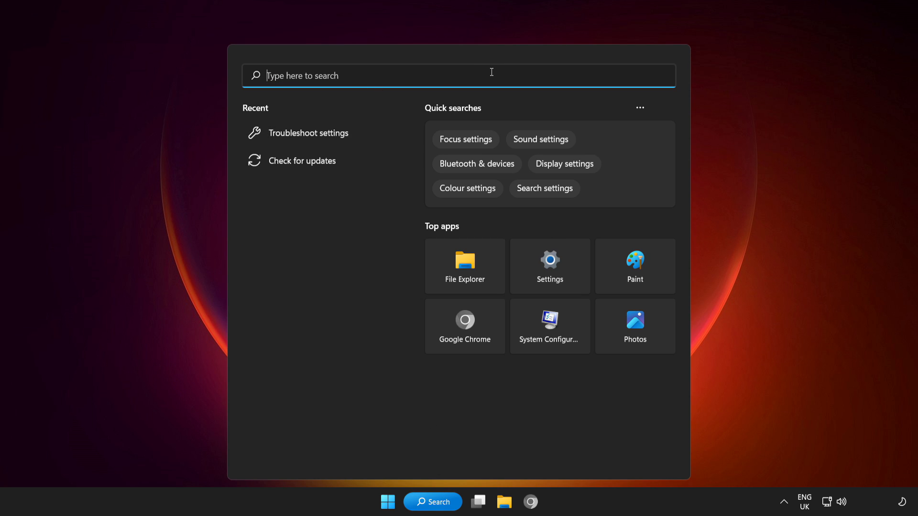
text(update)
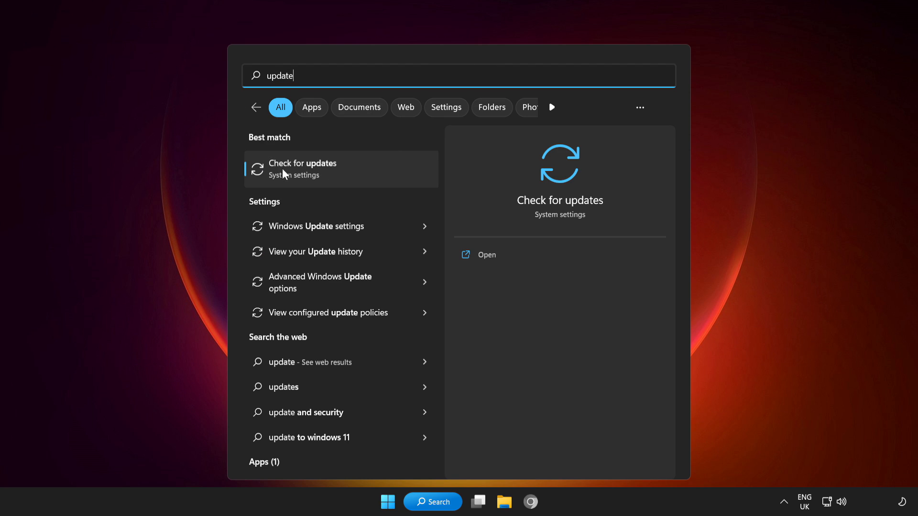
click(302, 168)
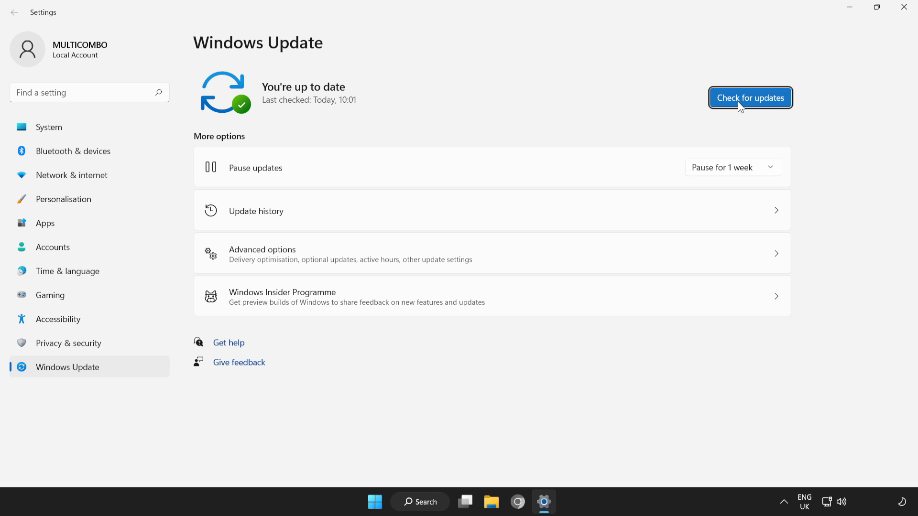
Step: Check for updates until up to date, then go to Network & internet settings
click(750, 97)
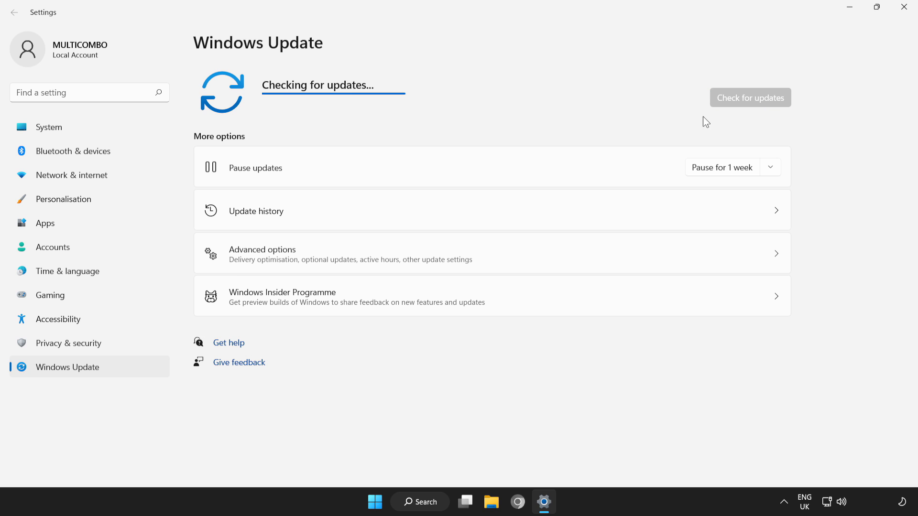
mouse_move(616, 131)
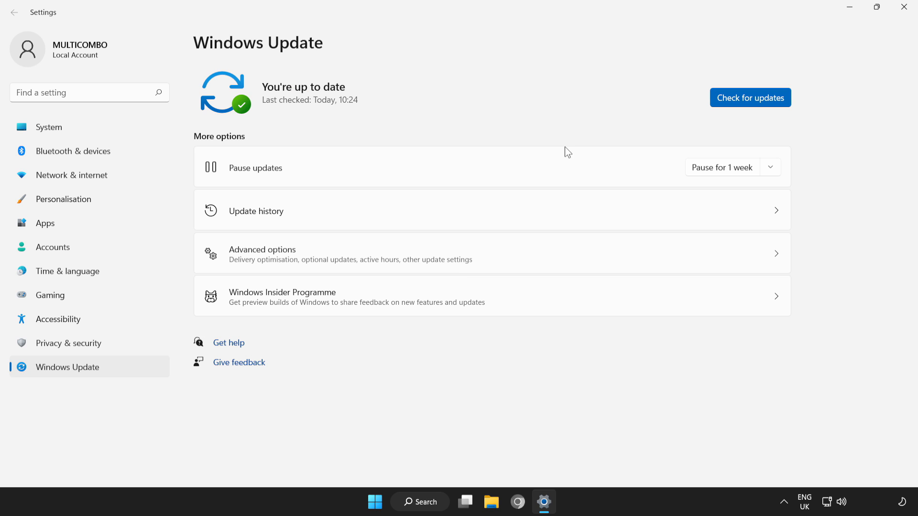
mouse_move(905, 8)
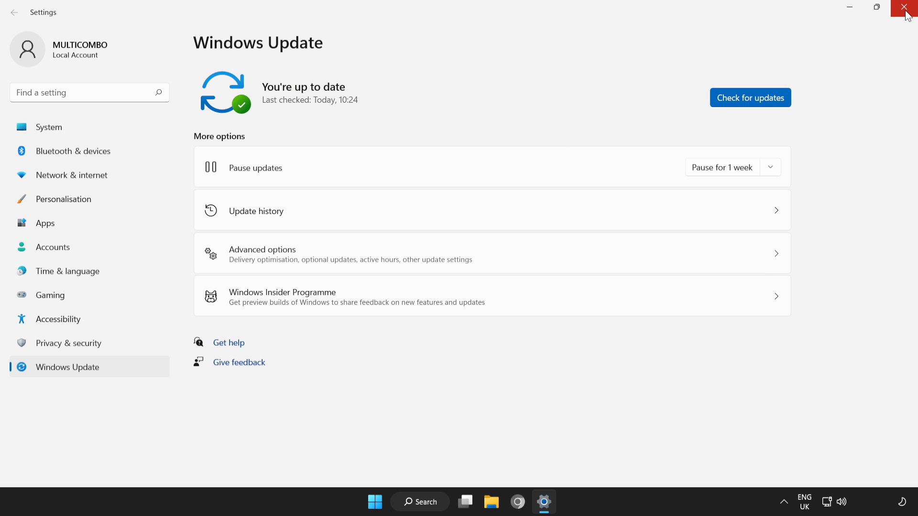
click(905, 6)
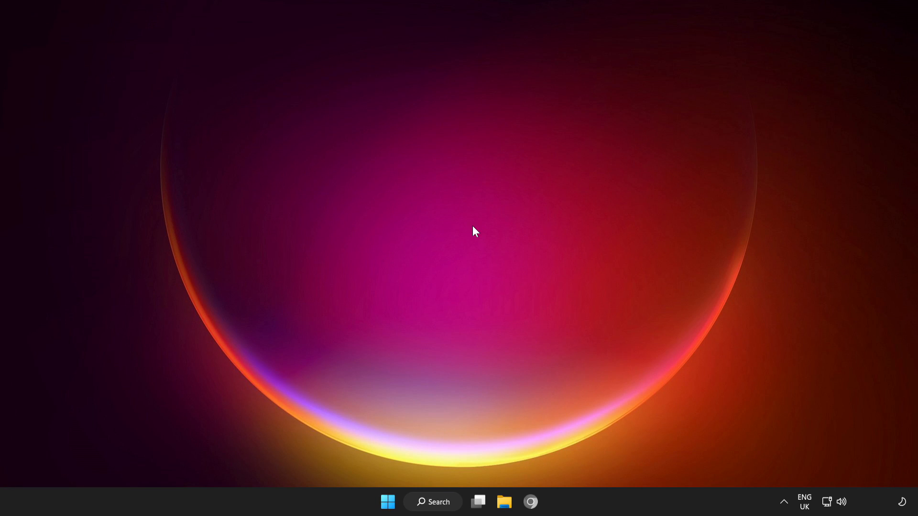
mouse_move(830, 502)
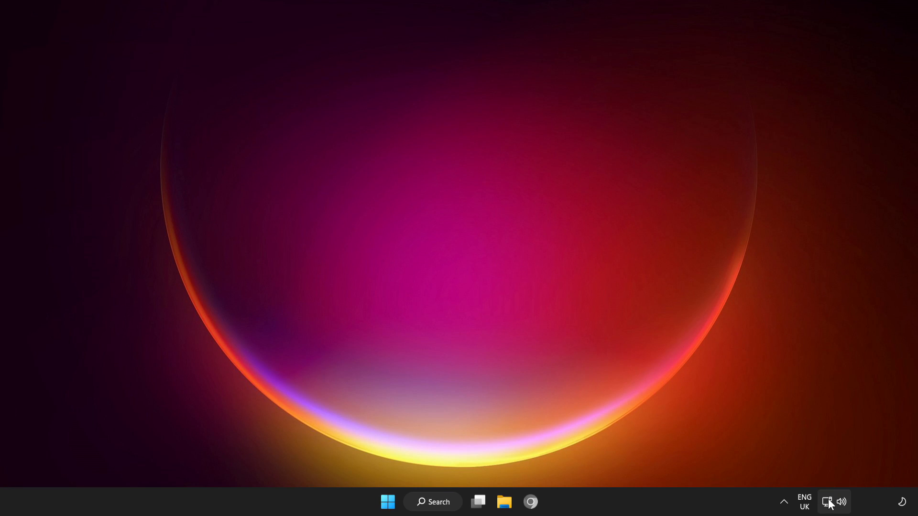
mouse_move(827, 502)
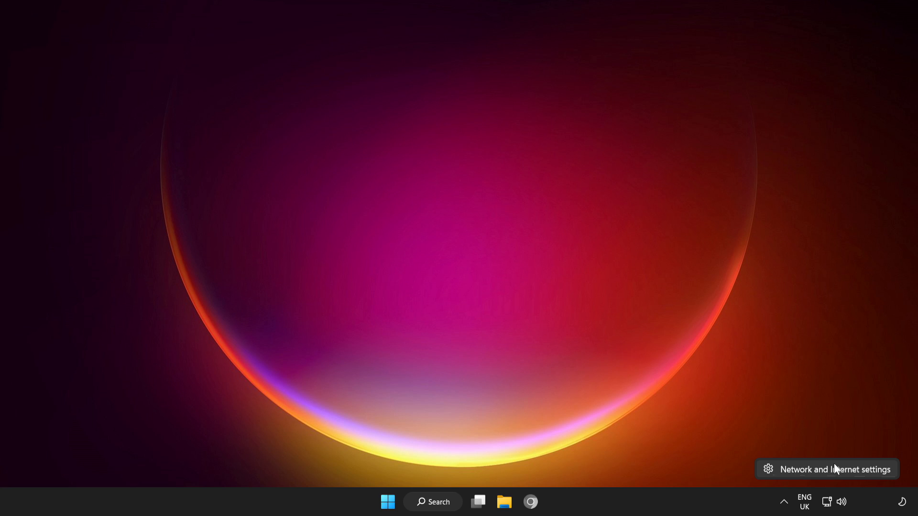
mouse_move(830, 474)
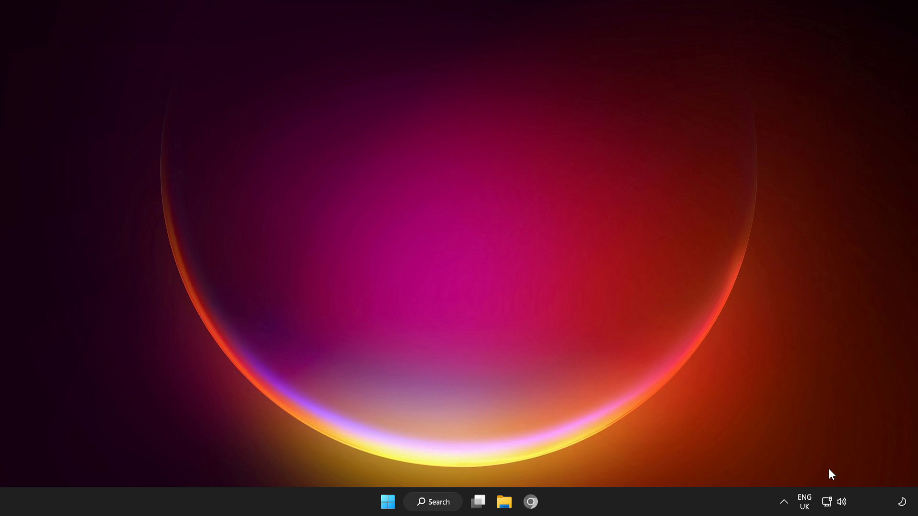
click(530, 502)
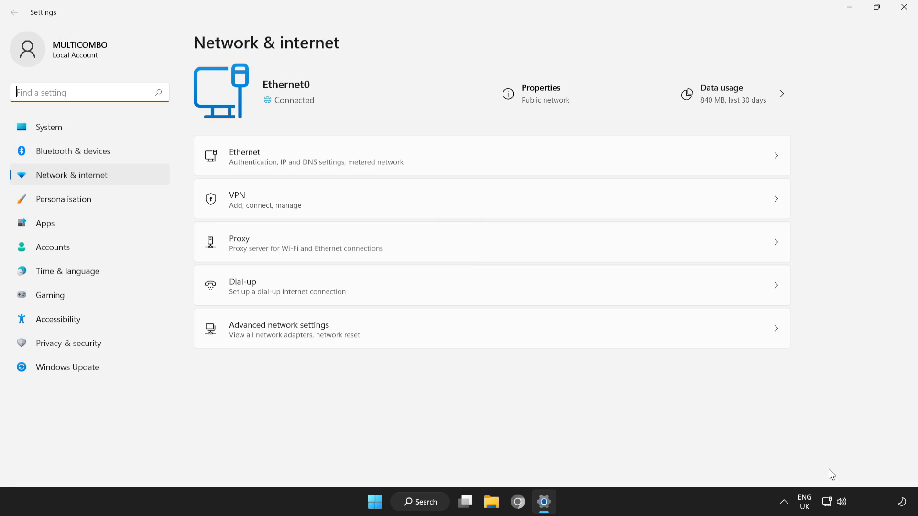
mouse_move(720, 449)
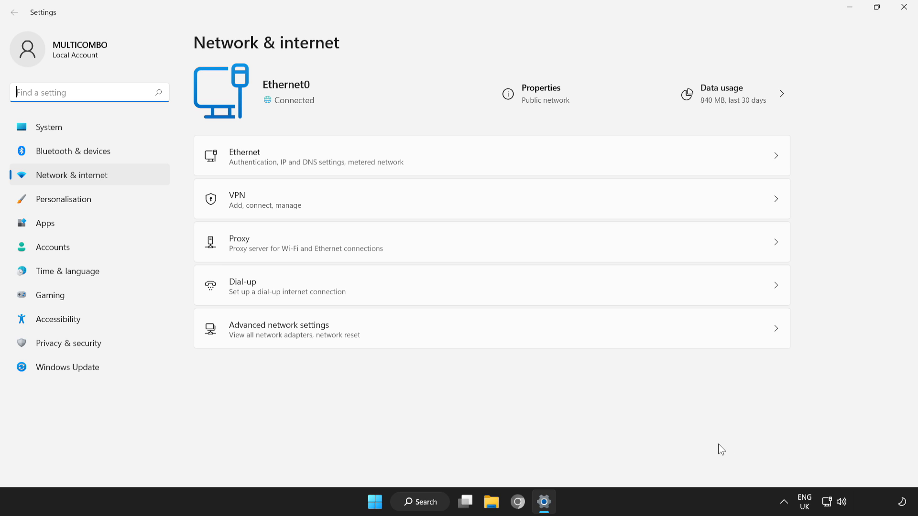
mouse_move(285, 336)
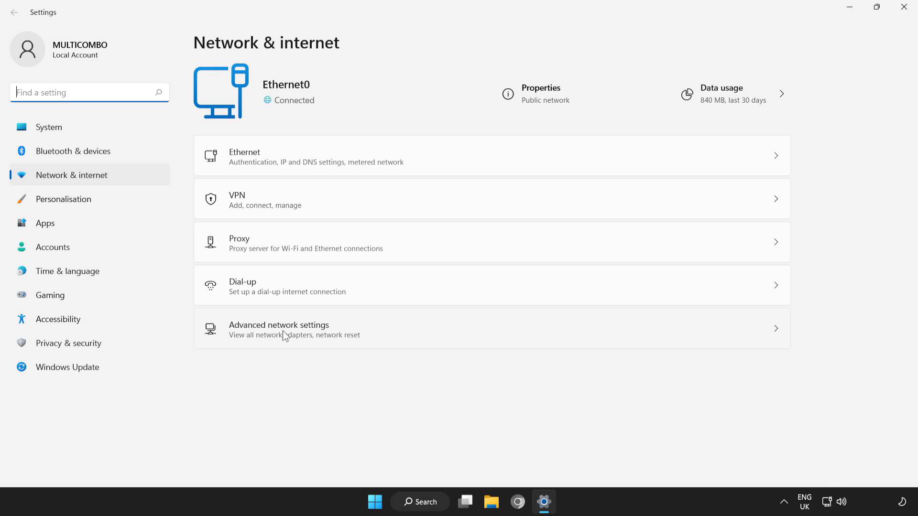
mouse_move(322, 341)
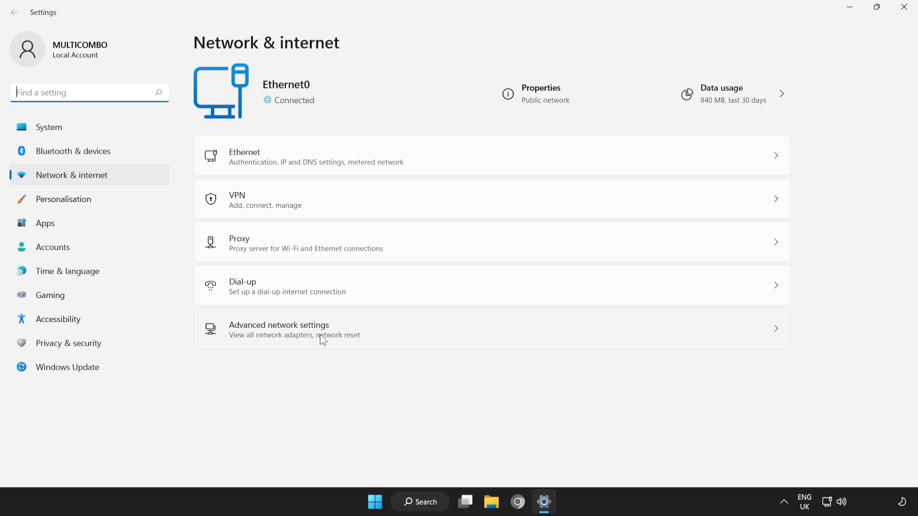
Step: Start a Network reset from Advanced network settings, reaching its confirmation prompt
click(278, 330)
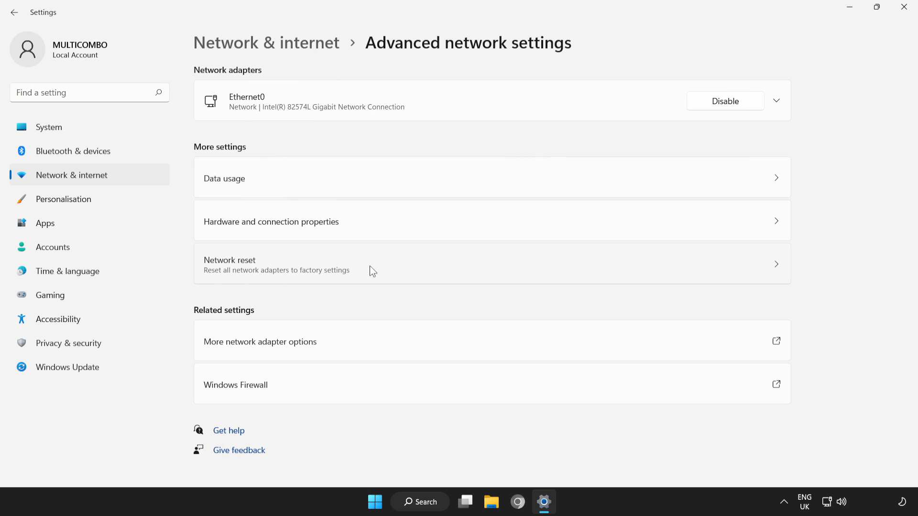
mouse_move(440, 273)
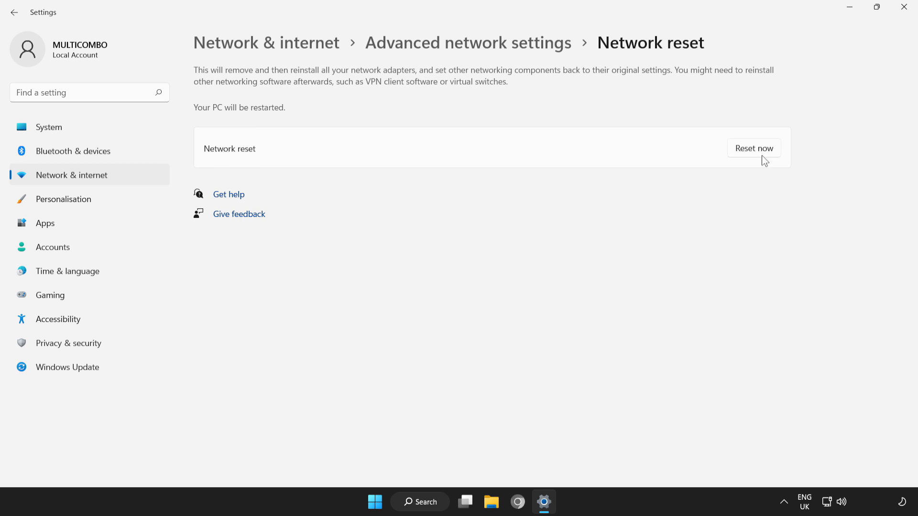
click(754, 148)
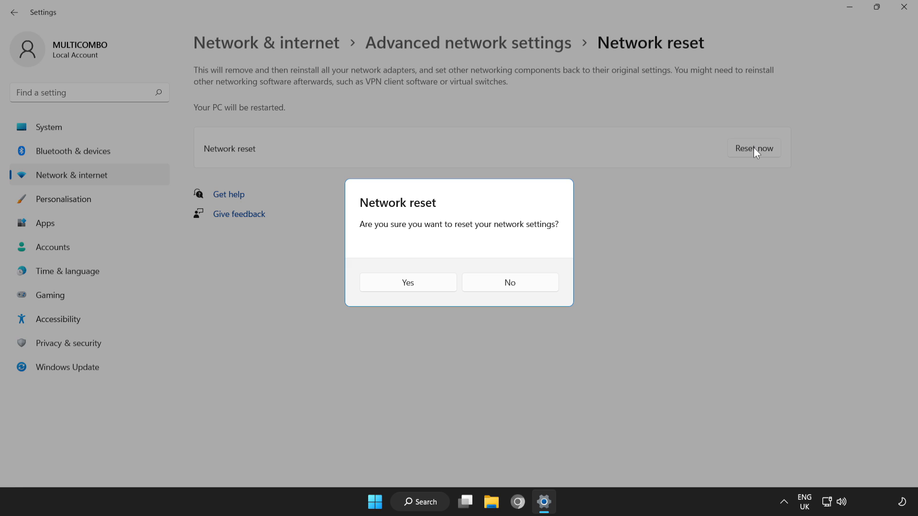
mouse_move(564, 187)
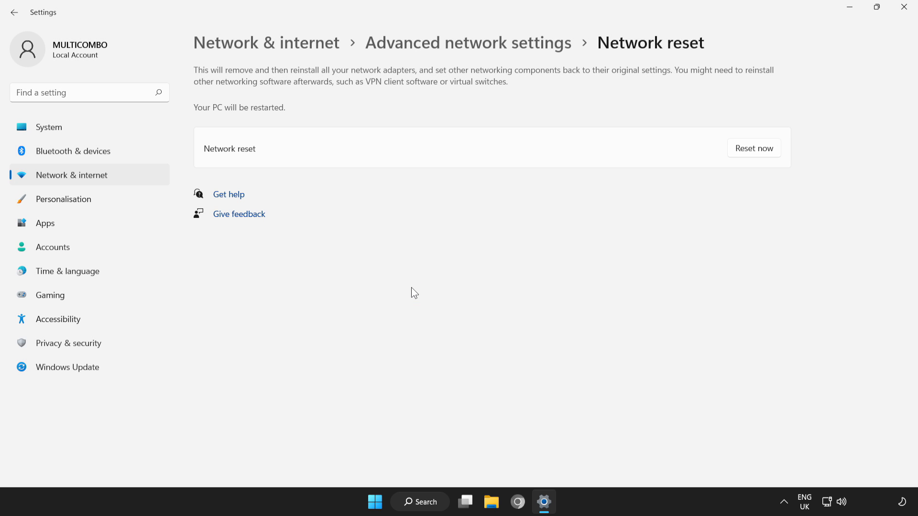
Step: Confirm the network reset, dismiss the sign-out notice and close Settings
click(752, 148)
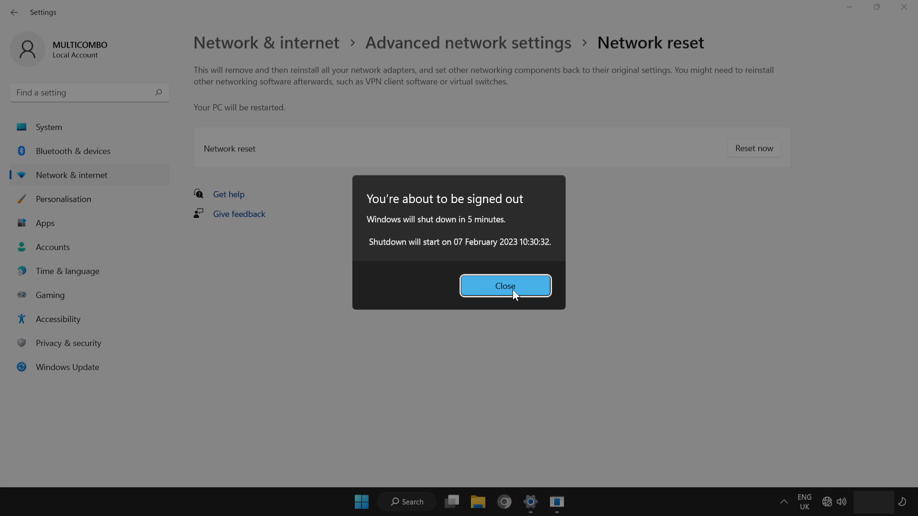
click(505, 286)
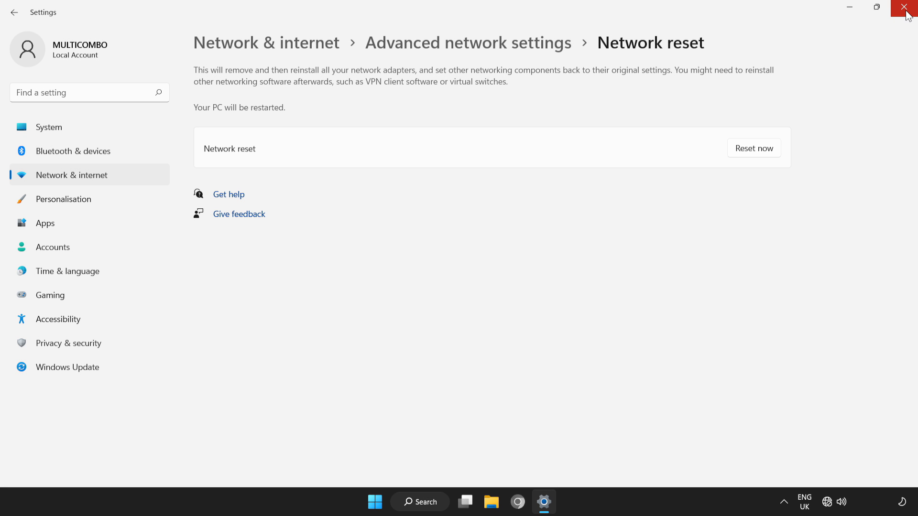
click(907, 8)
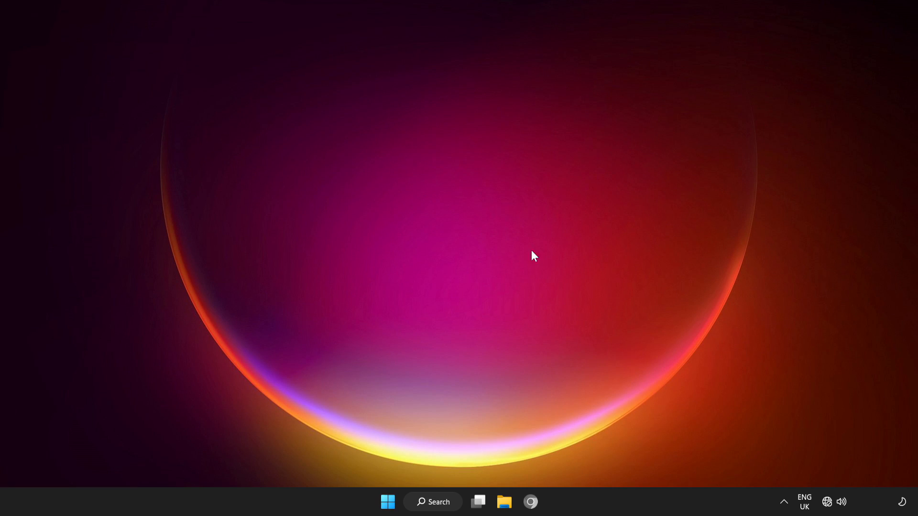
Step: Restart the PC from the Start menu power options
click(387, 502)
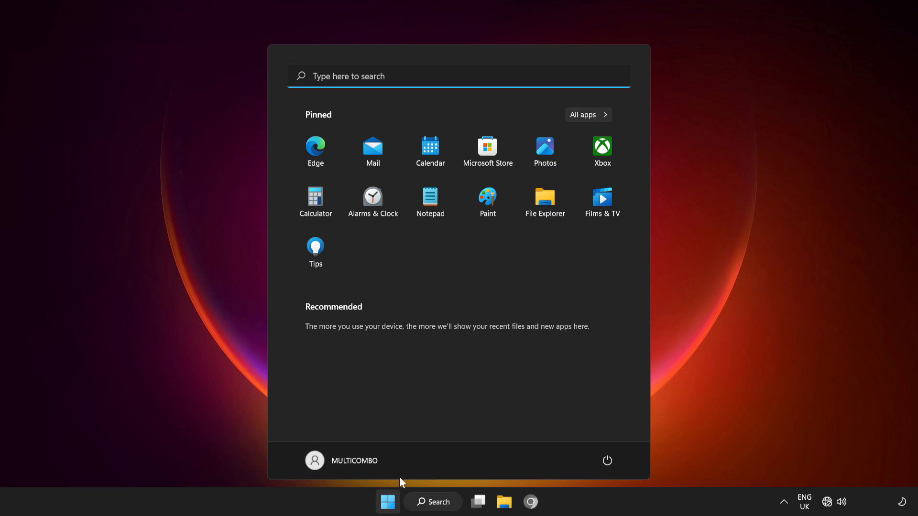
click(607, 461)
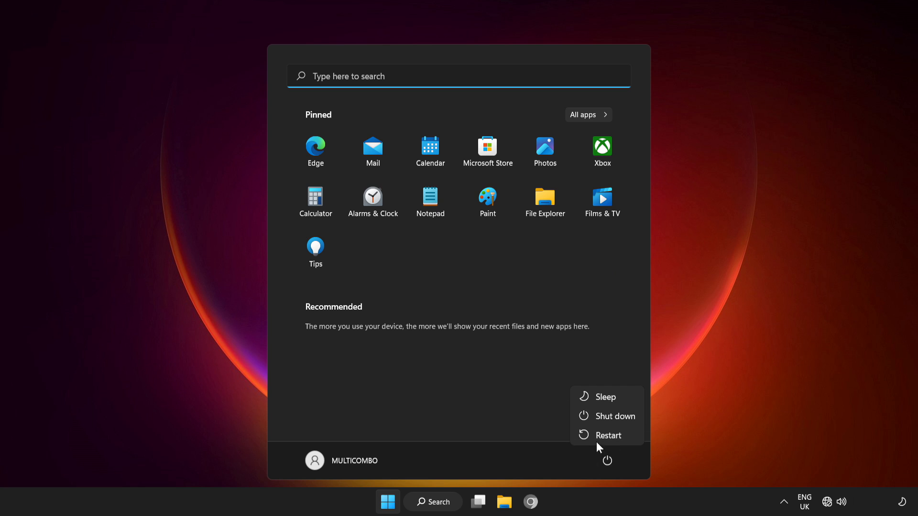
click(608, 435)
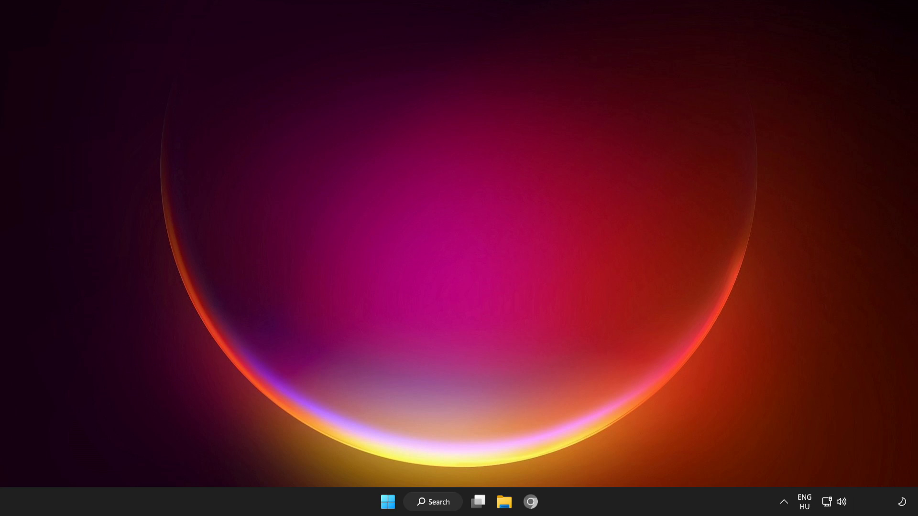
mouse_move(822, 453)
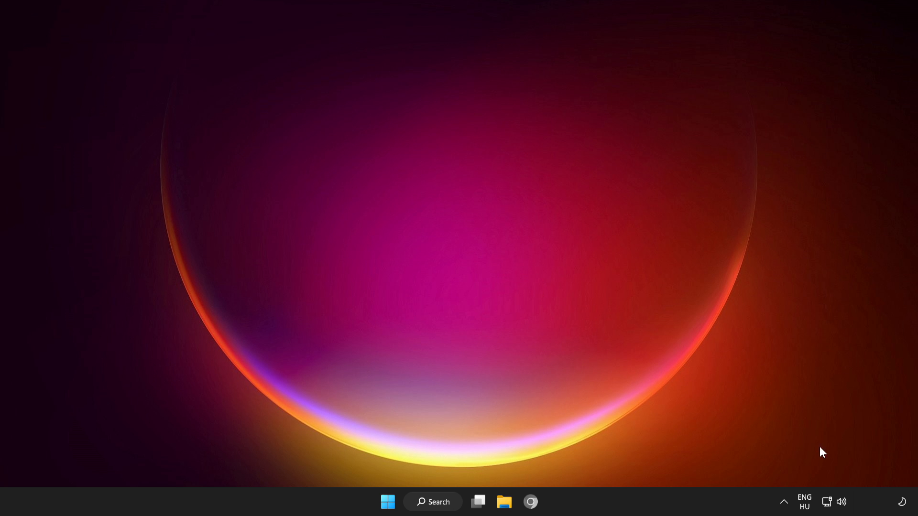
mouse_move(825, 502)
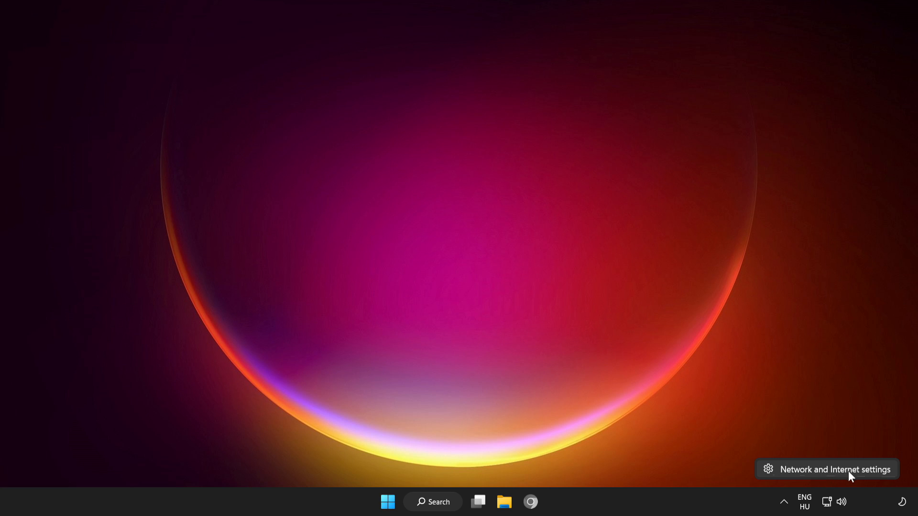
mouse_move(838, 475)
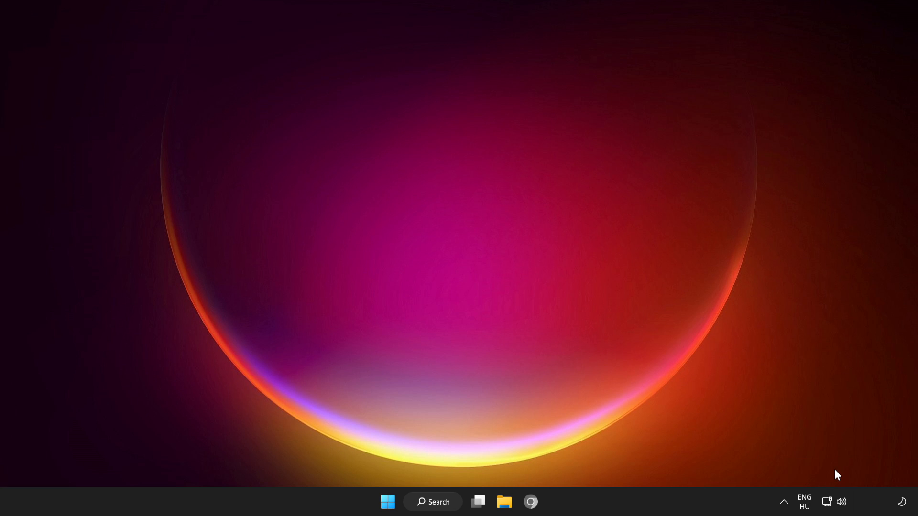
Step: Reopen the Network & internet settings page from the taskbar network icon, showing Ethernet0 connected
click(544, 502)
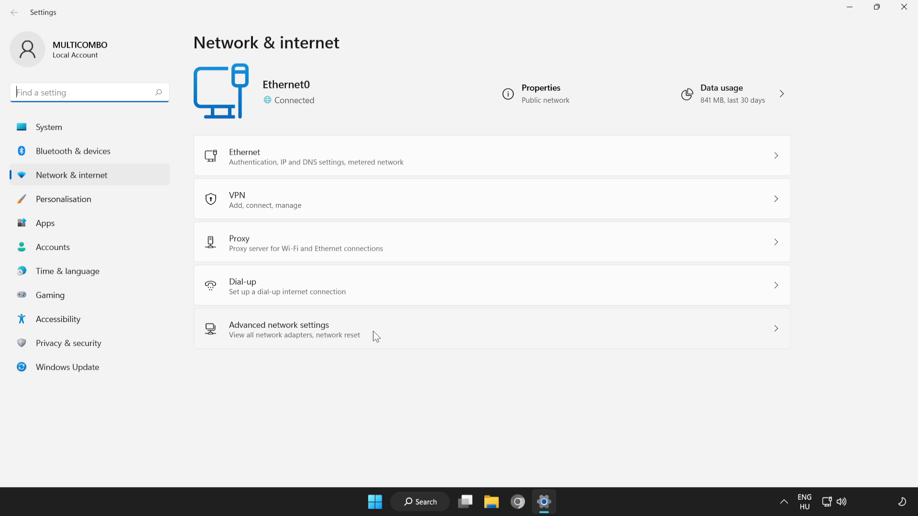
mouse_move(397, 339)
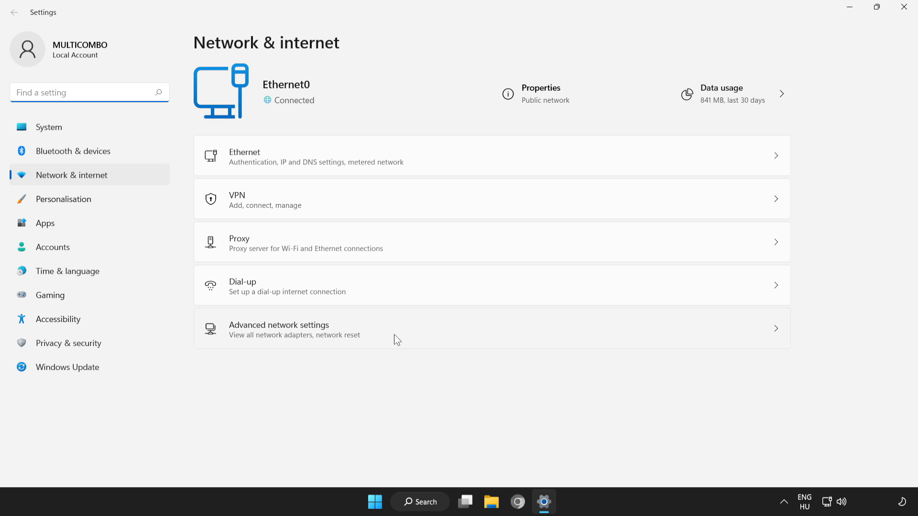
Step: Reach the Control Panel Network Connections window listing the Ethernet0 adapter via Advanced network settings
click(278, 327)
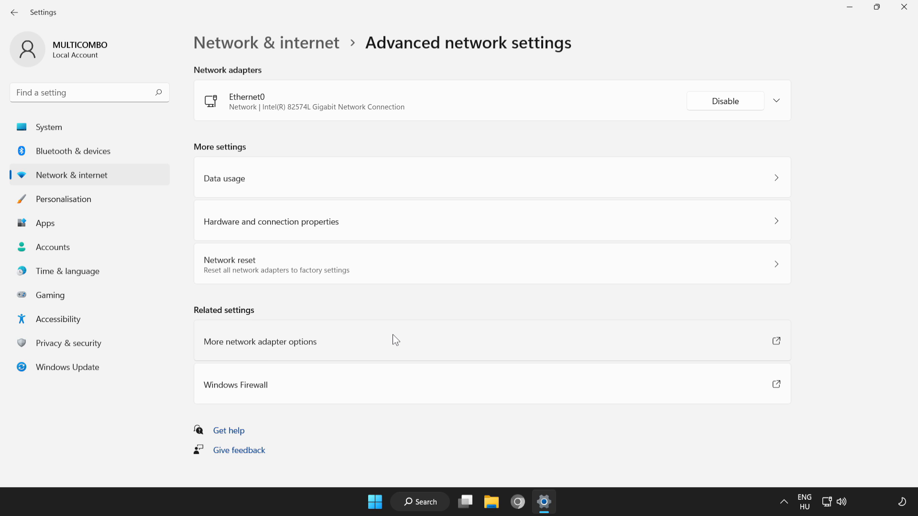
mouse_move(364, 351)
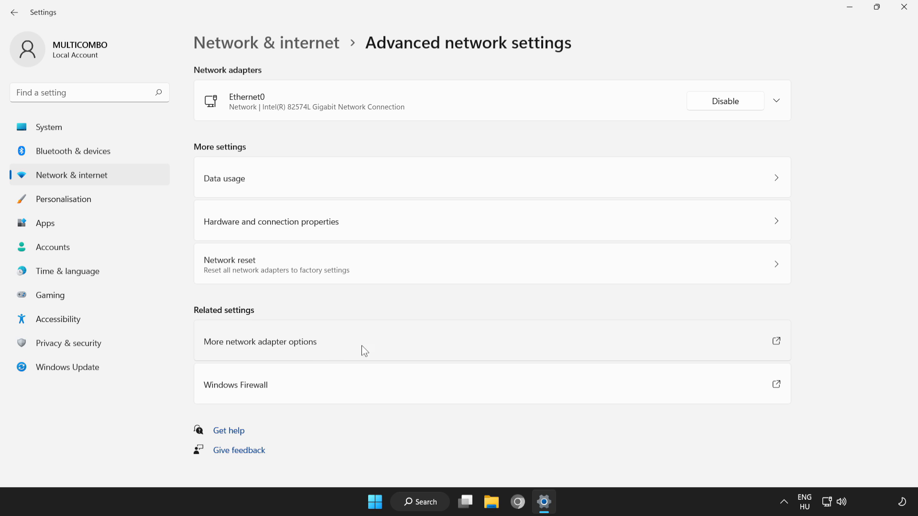
mouse_move(426, 350)
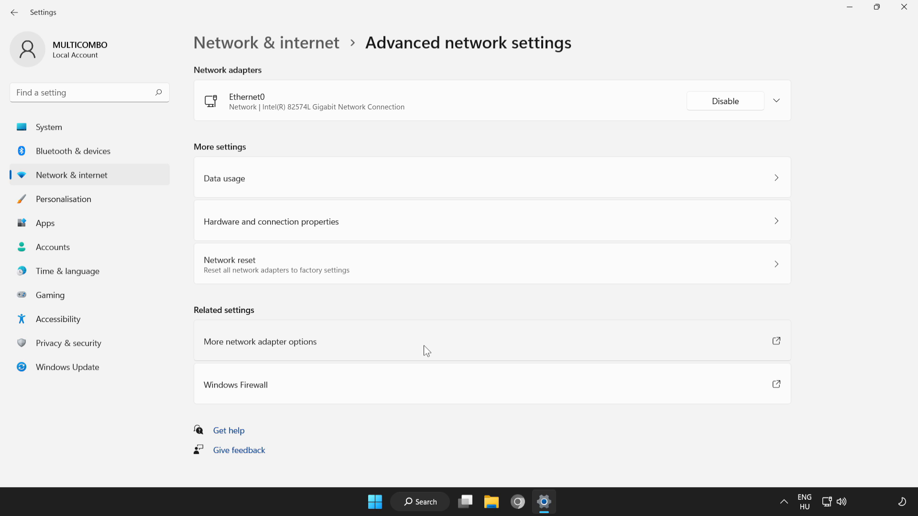
click(259, 343)
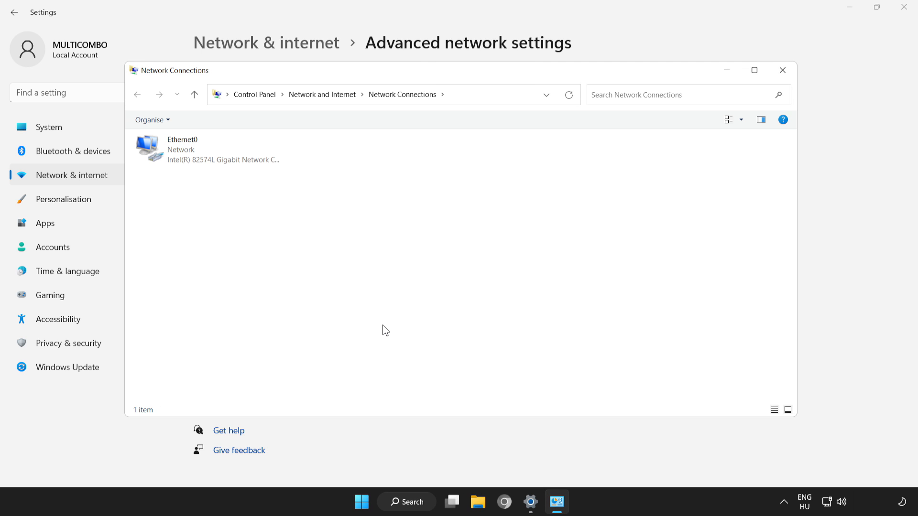
Step: Bring up Ethernet0's Internet Protocol Version 4 (TCP/IPv4) Properties dialog from its connection properties
click(193, 149)
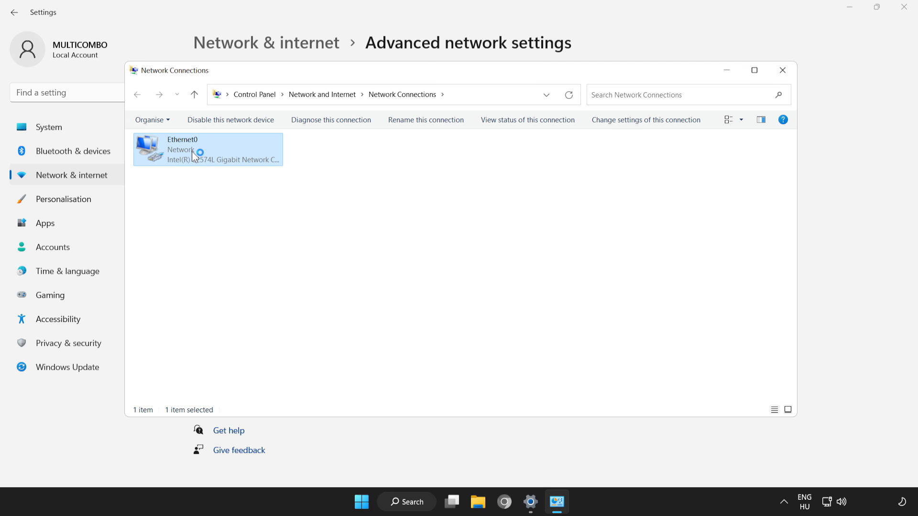
right_click(193, 153)
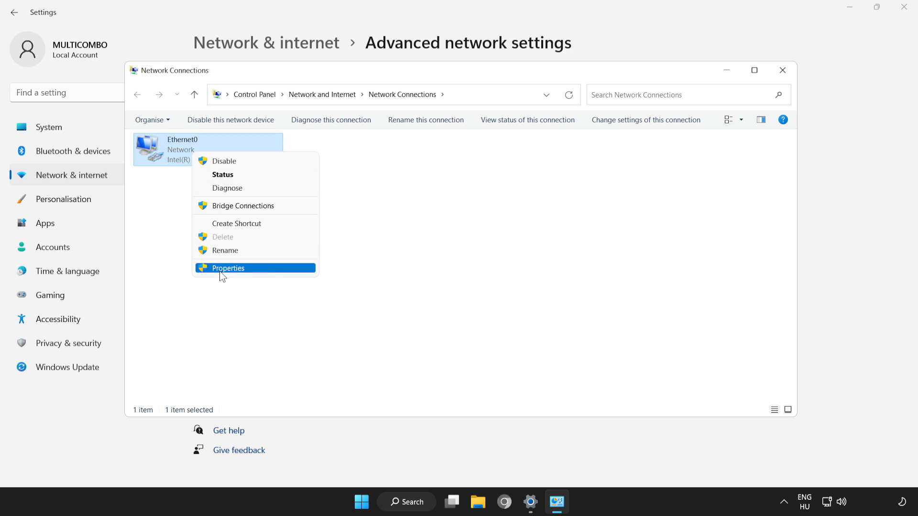
mouse_move(263, 275)
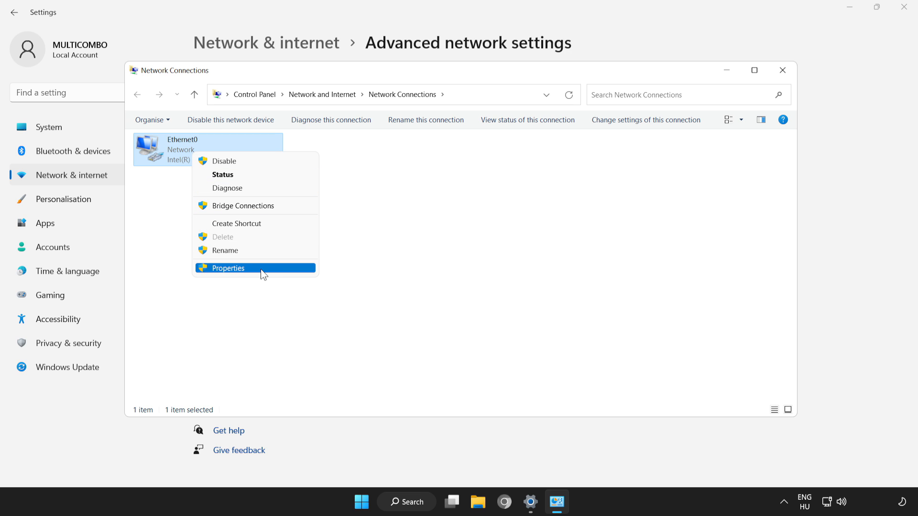
click(228, 268)
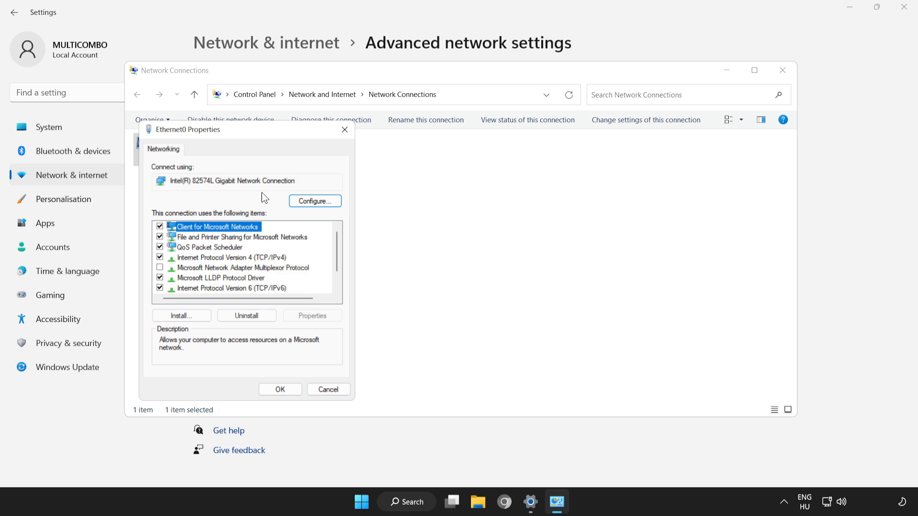
drag(188, 129, 383, 116)
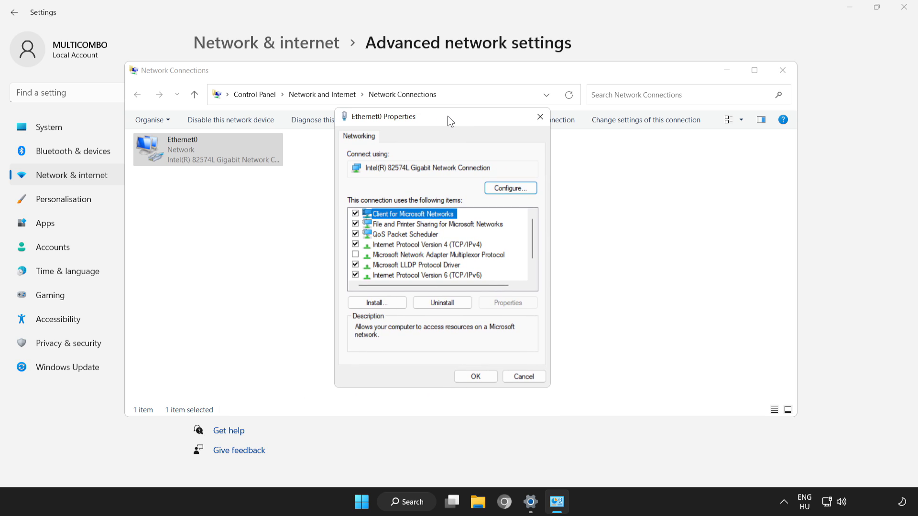
click(427, 244)
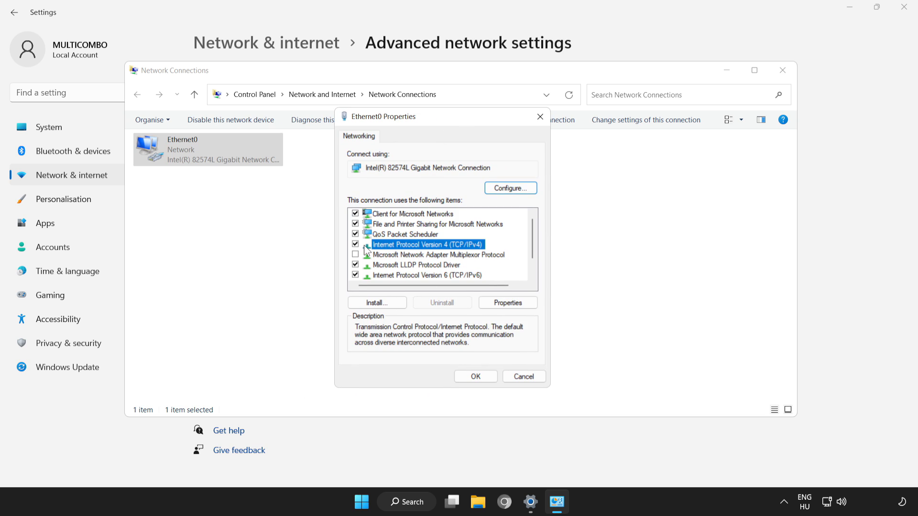
mouse_move(419, 264)
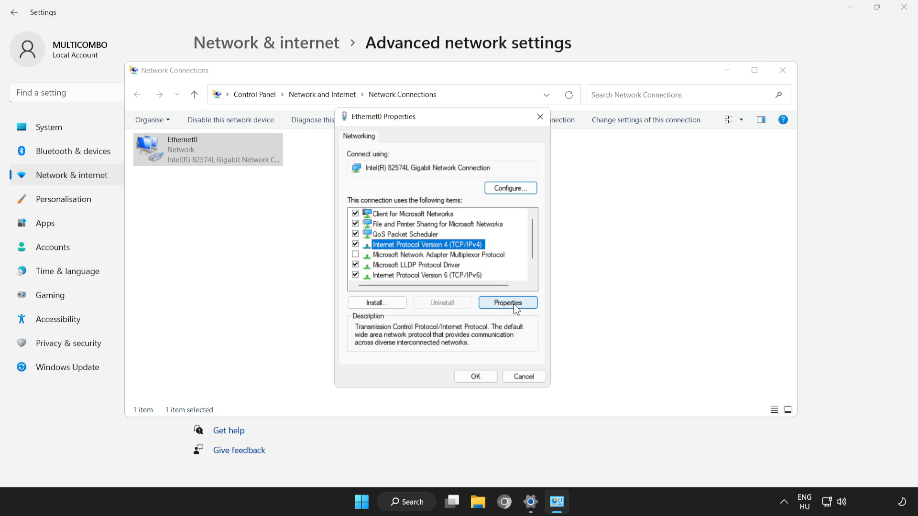
click(507, 303)
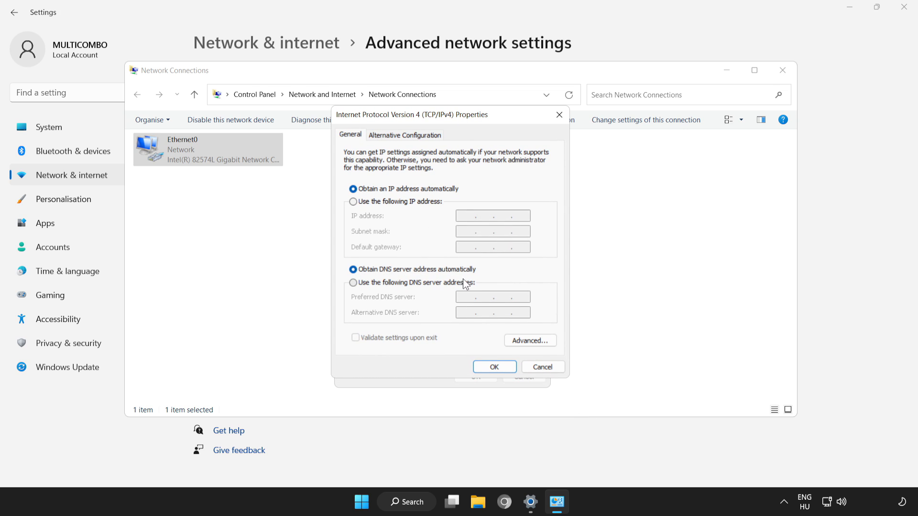
Step: Enter manual DNS servers 8.8.8.8 (preferred) and 8.8.4.4 (alternative) for Ethernet0's IPv4
click(354, 283)
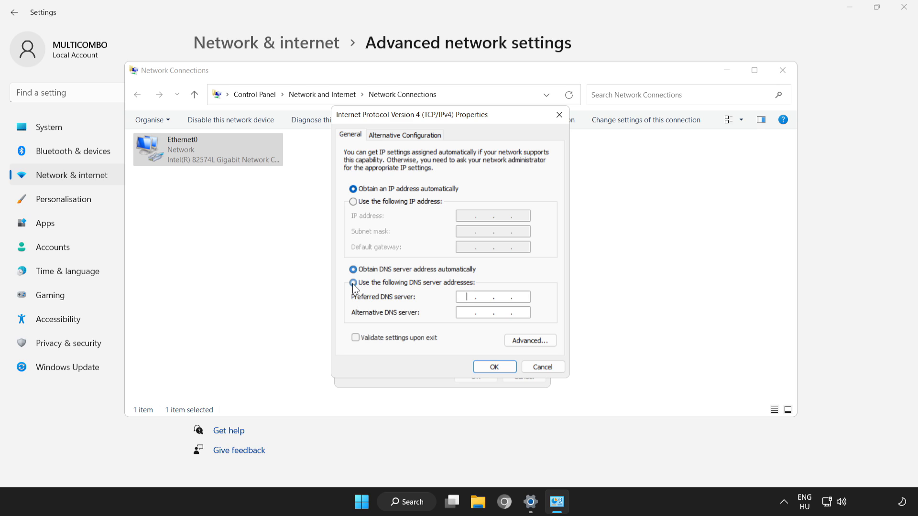
click(353, 283)
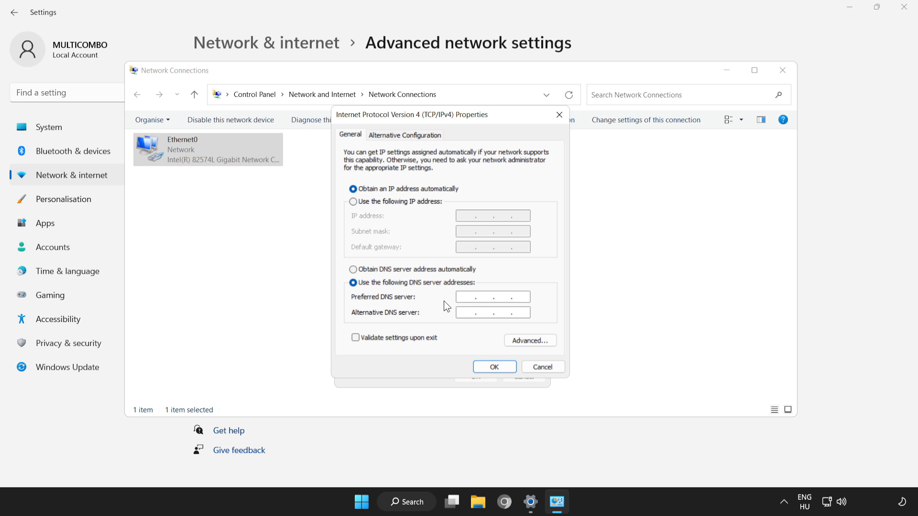
click(491, 297)
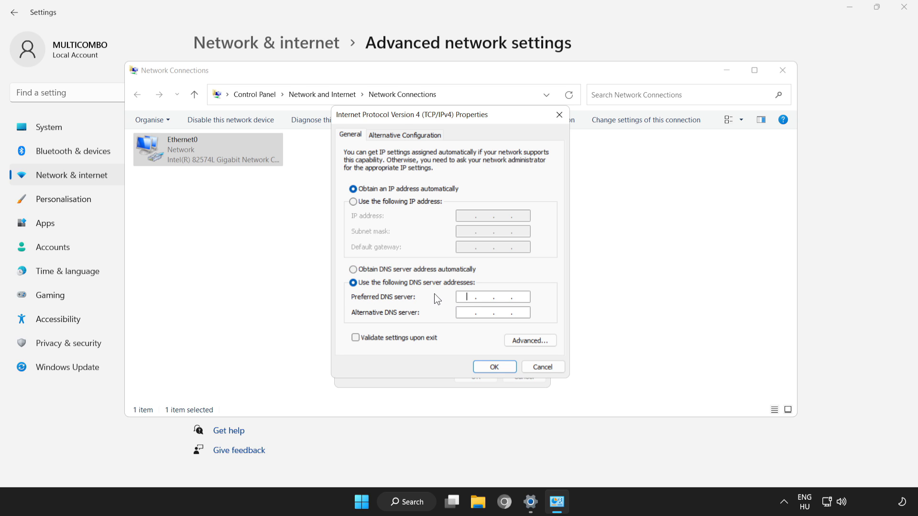
text(8.8.8.)
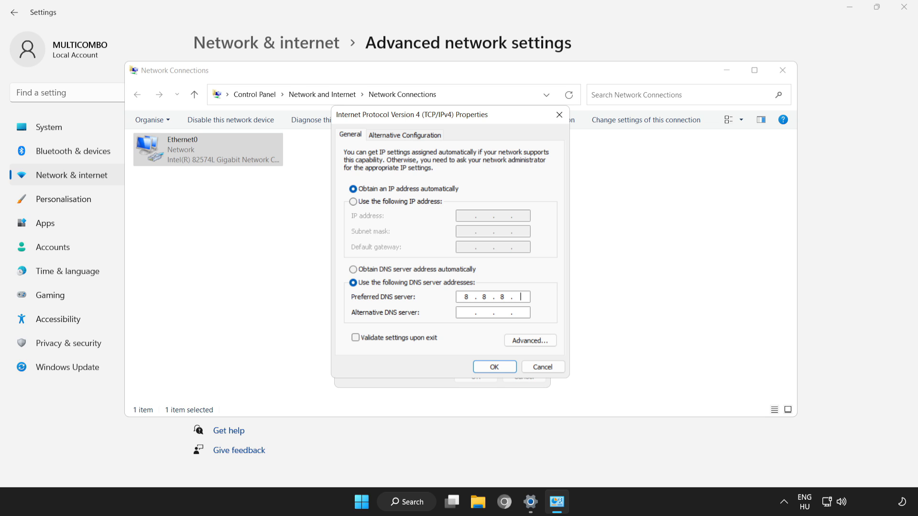
text(8)
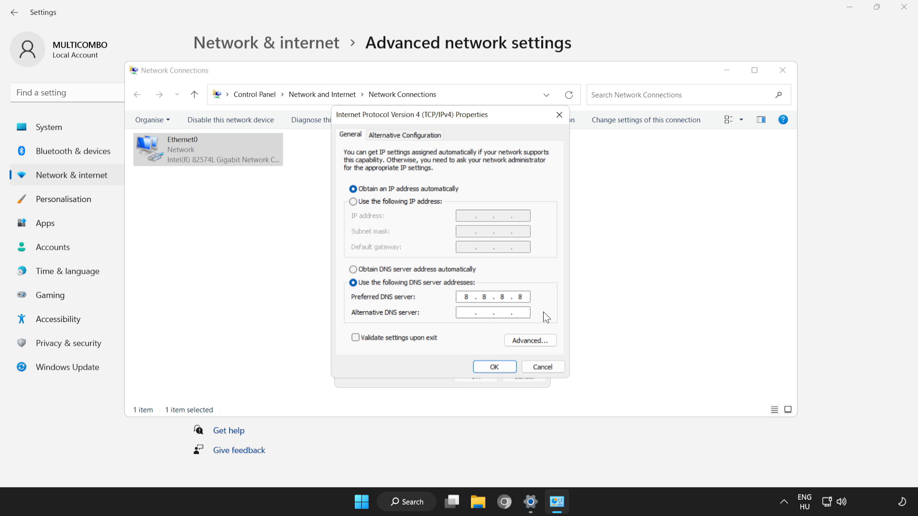
click(491, 312)
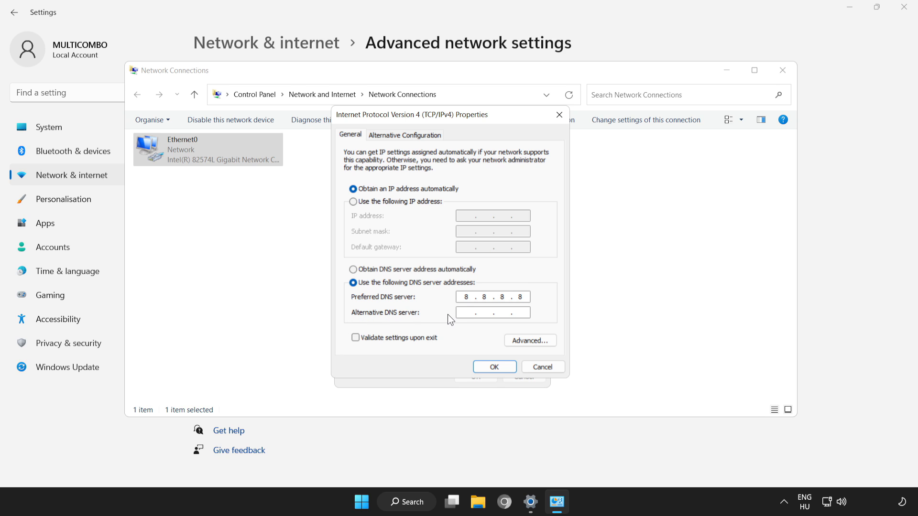
text(8.8.4.4)
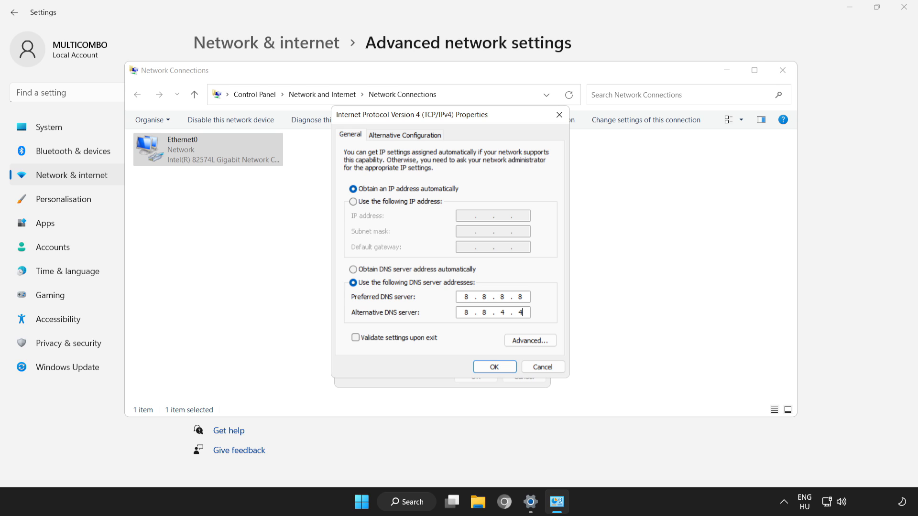
mouse_move(444, 314)
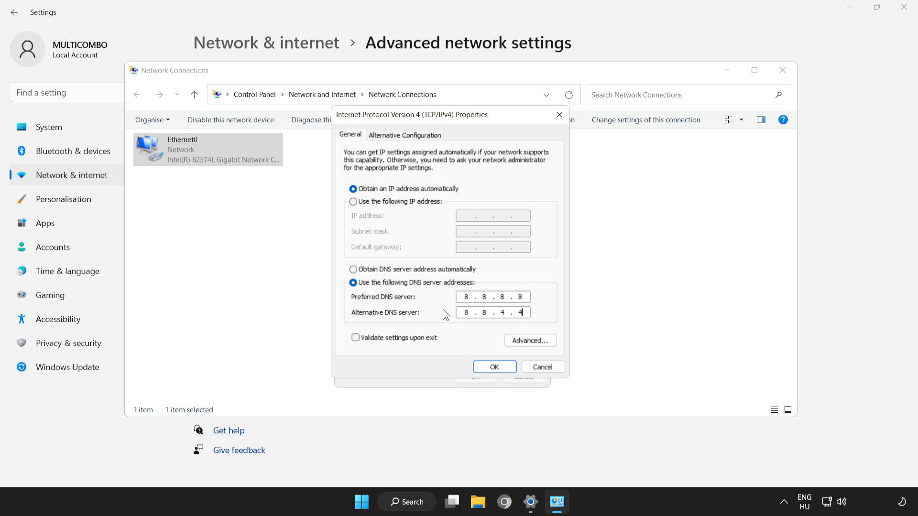
Step: Save the new DNS settings and close the Ethernet0 properties and Network Connections windows
click(494, 366)
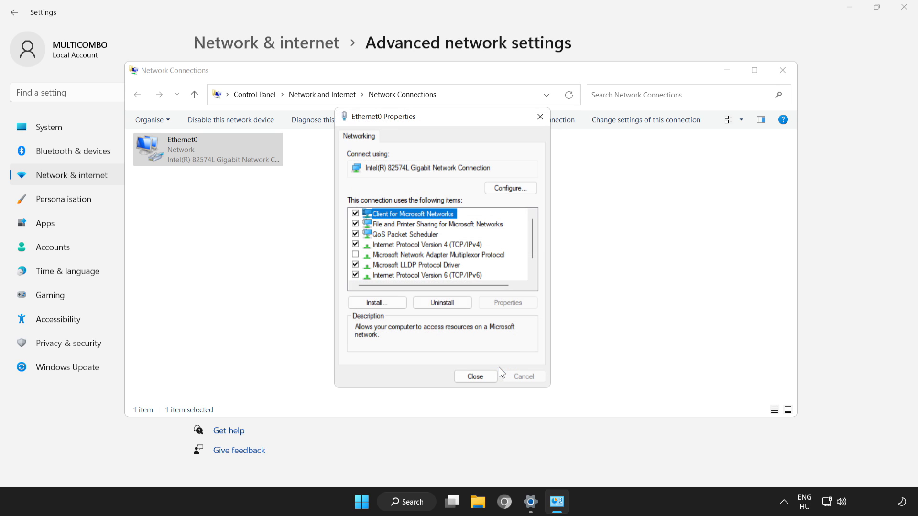
click(475, 377)
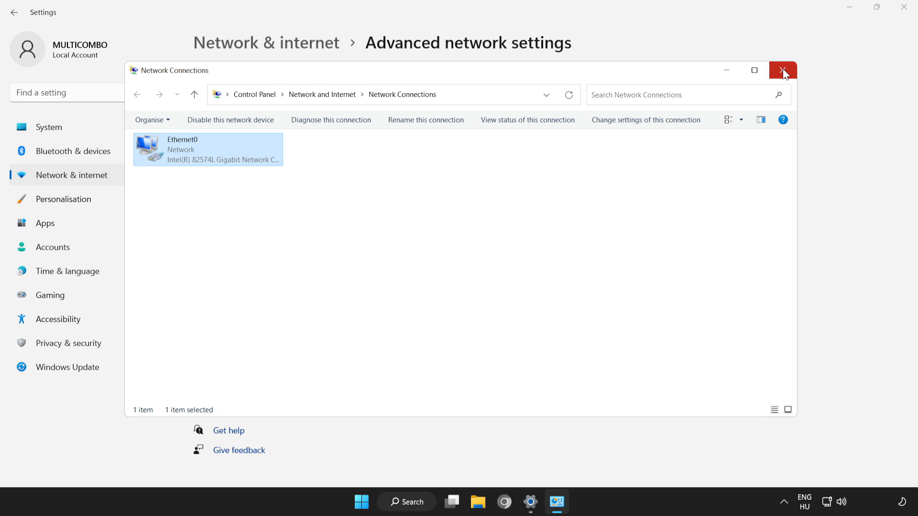
click(783, 70)
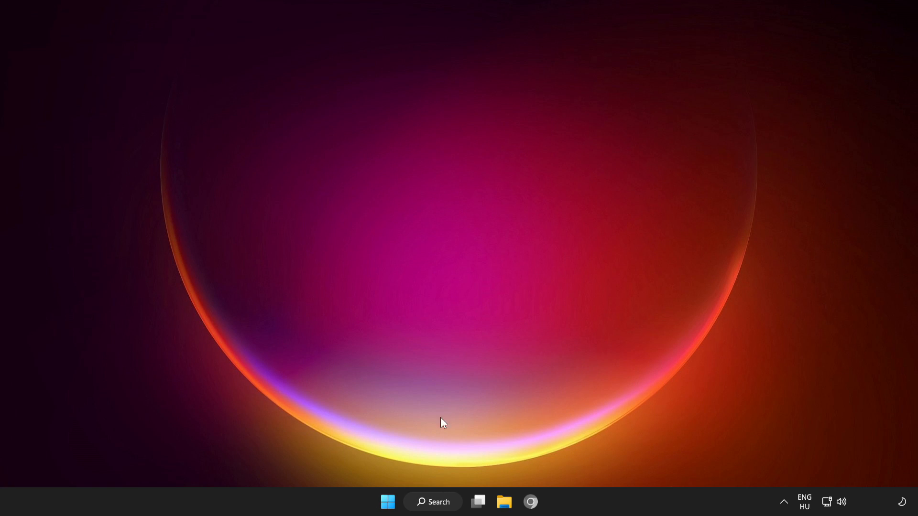
Step: Show the Start menu power options listing Sleep, Shut down and Restart
click(387, 502)
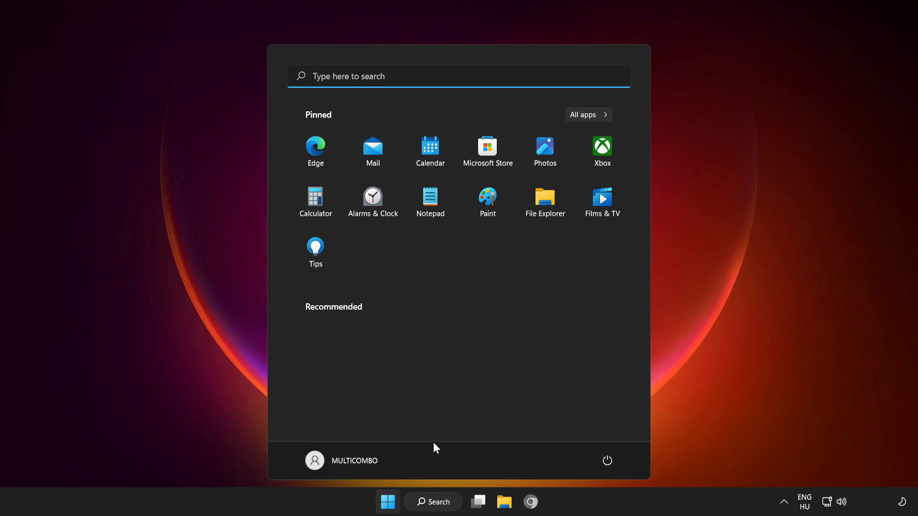
click(607, 461)
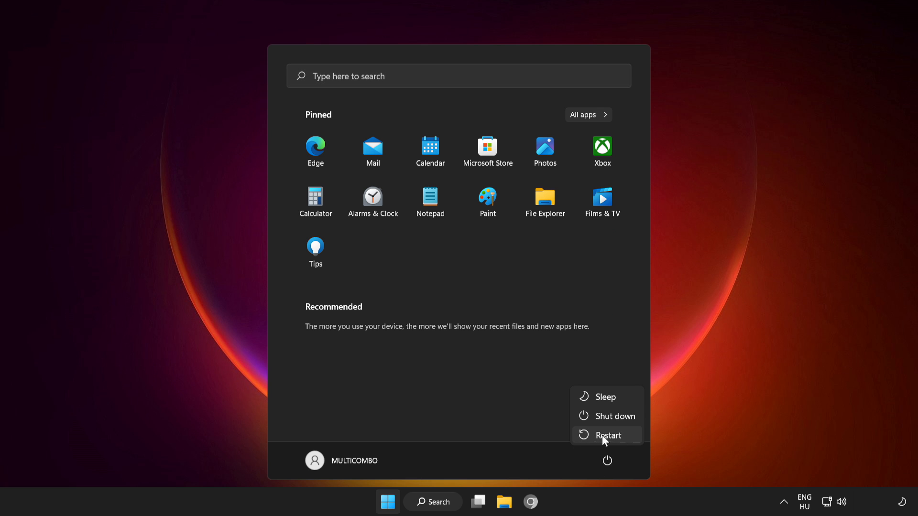
mouse_move(608, 436)
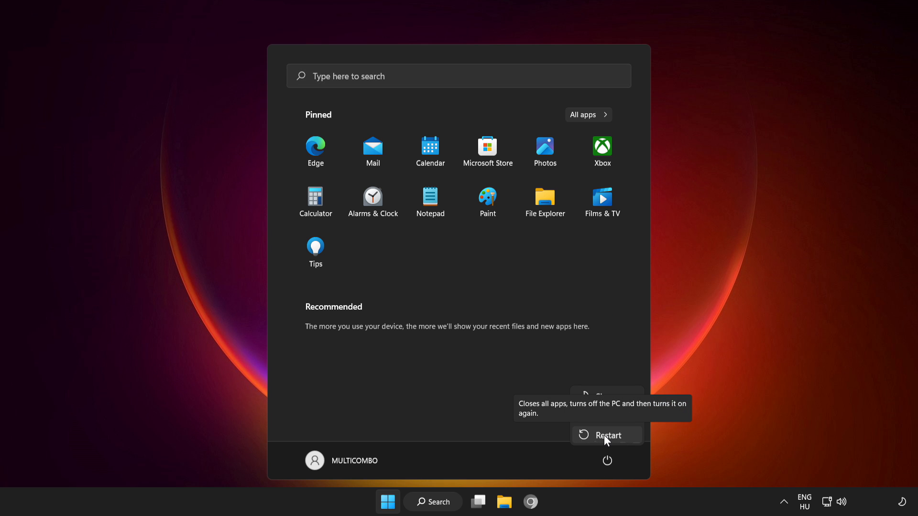